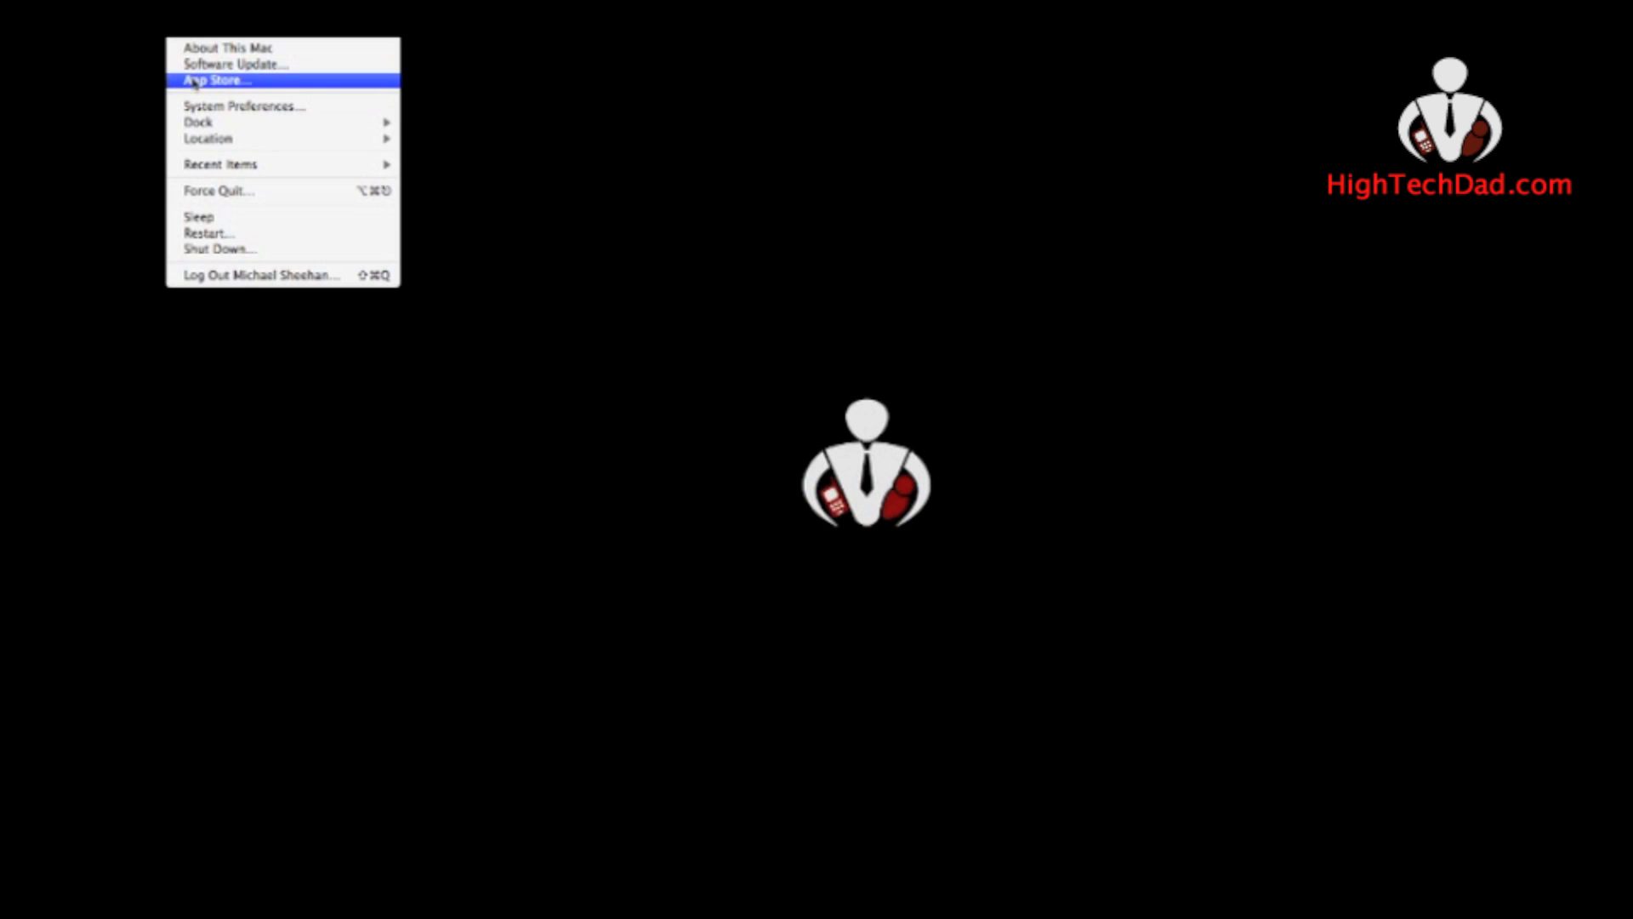
# Launch the Mac App Store from the Apple menu on the desktop
pyautogui.click(214, 79)
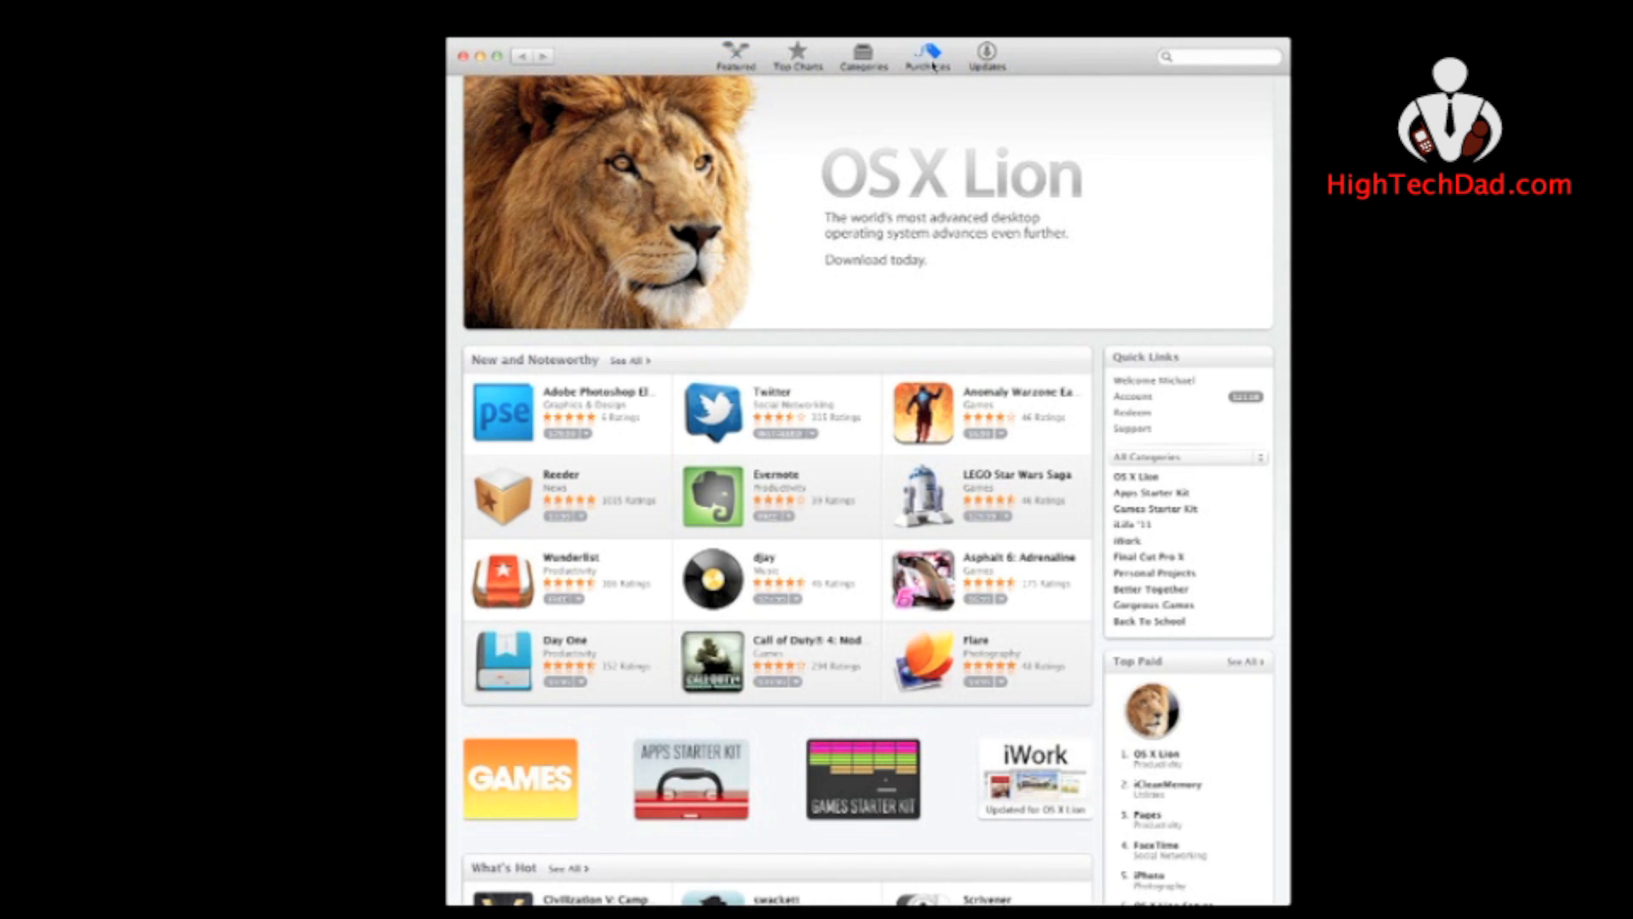
# Show the Purchases list and request a reinstall of OS X Lion
pyautogui.click(925, 53)
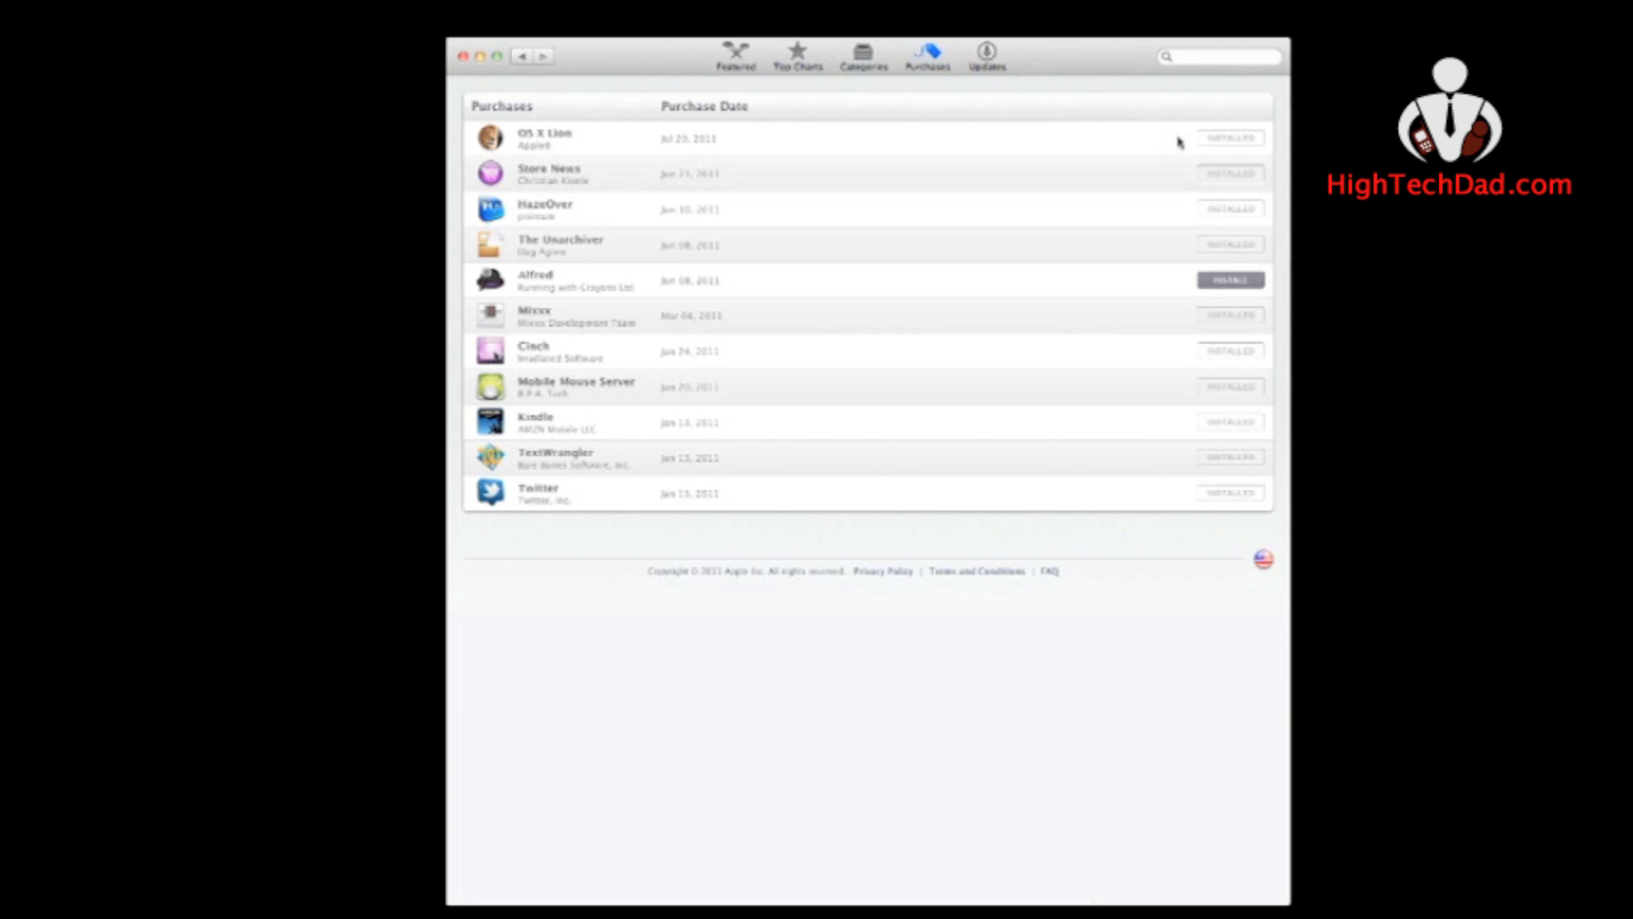
pyautogui.moveTo(1168, 143)
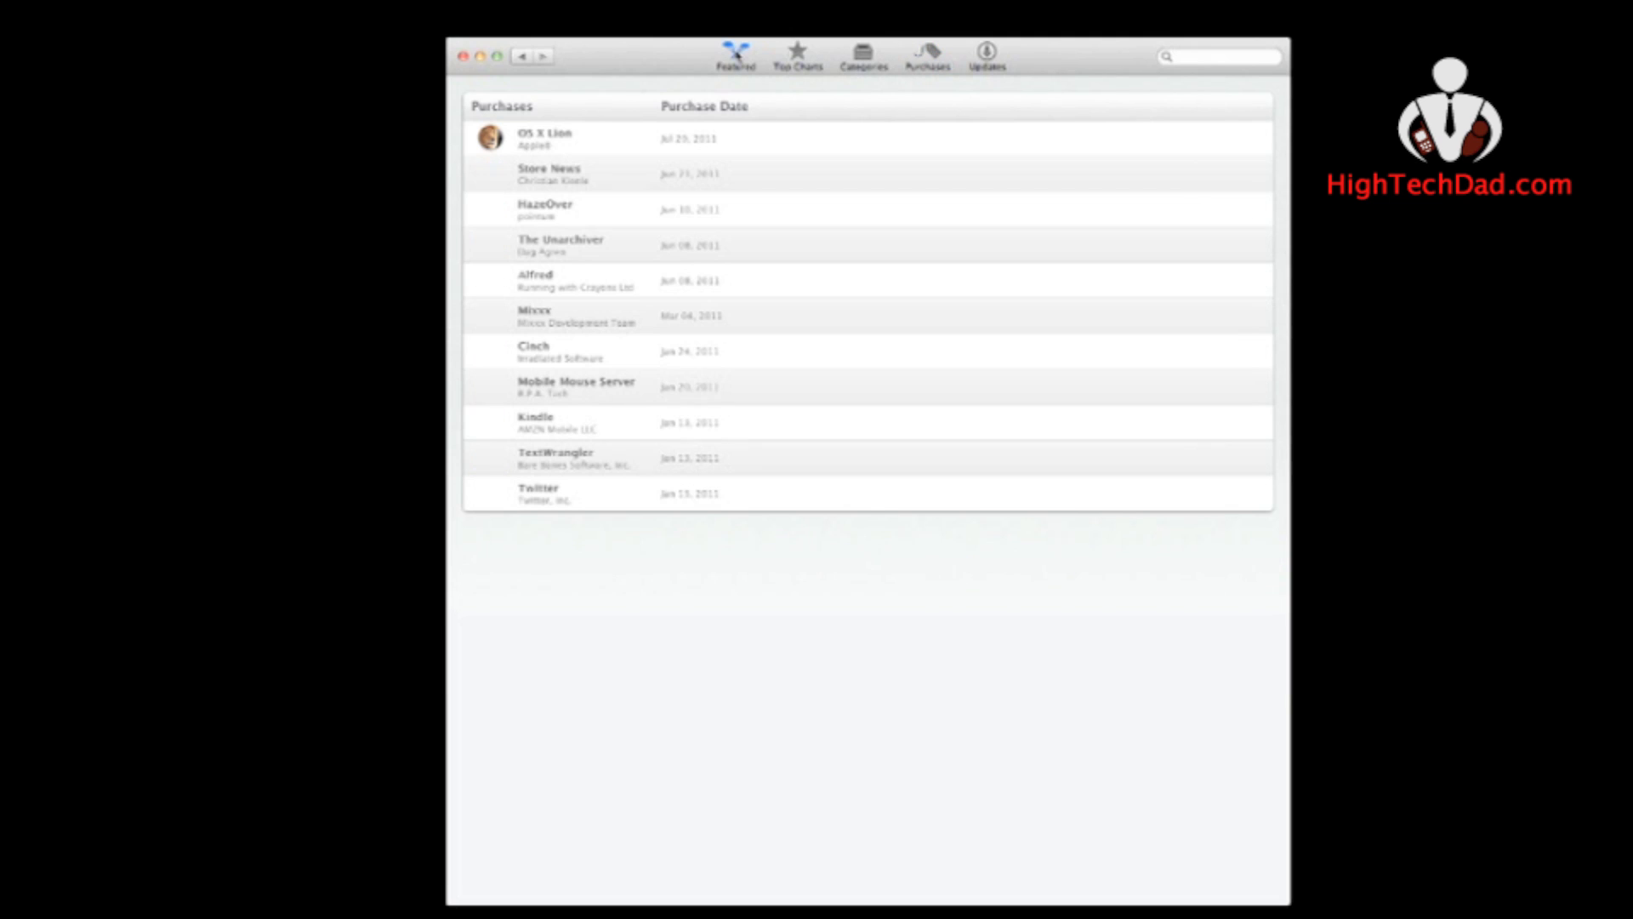
pyautogui.click(735, 52)
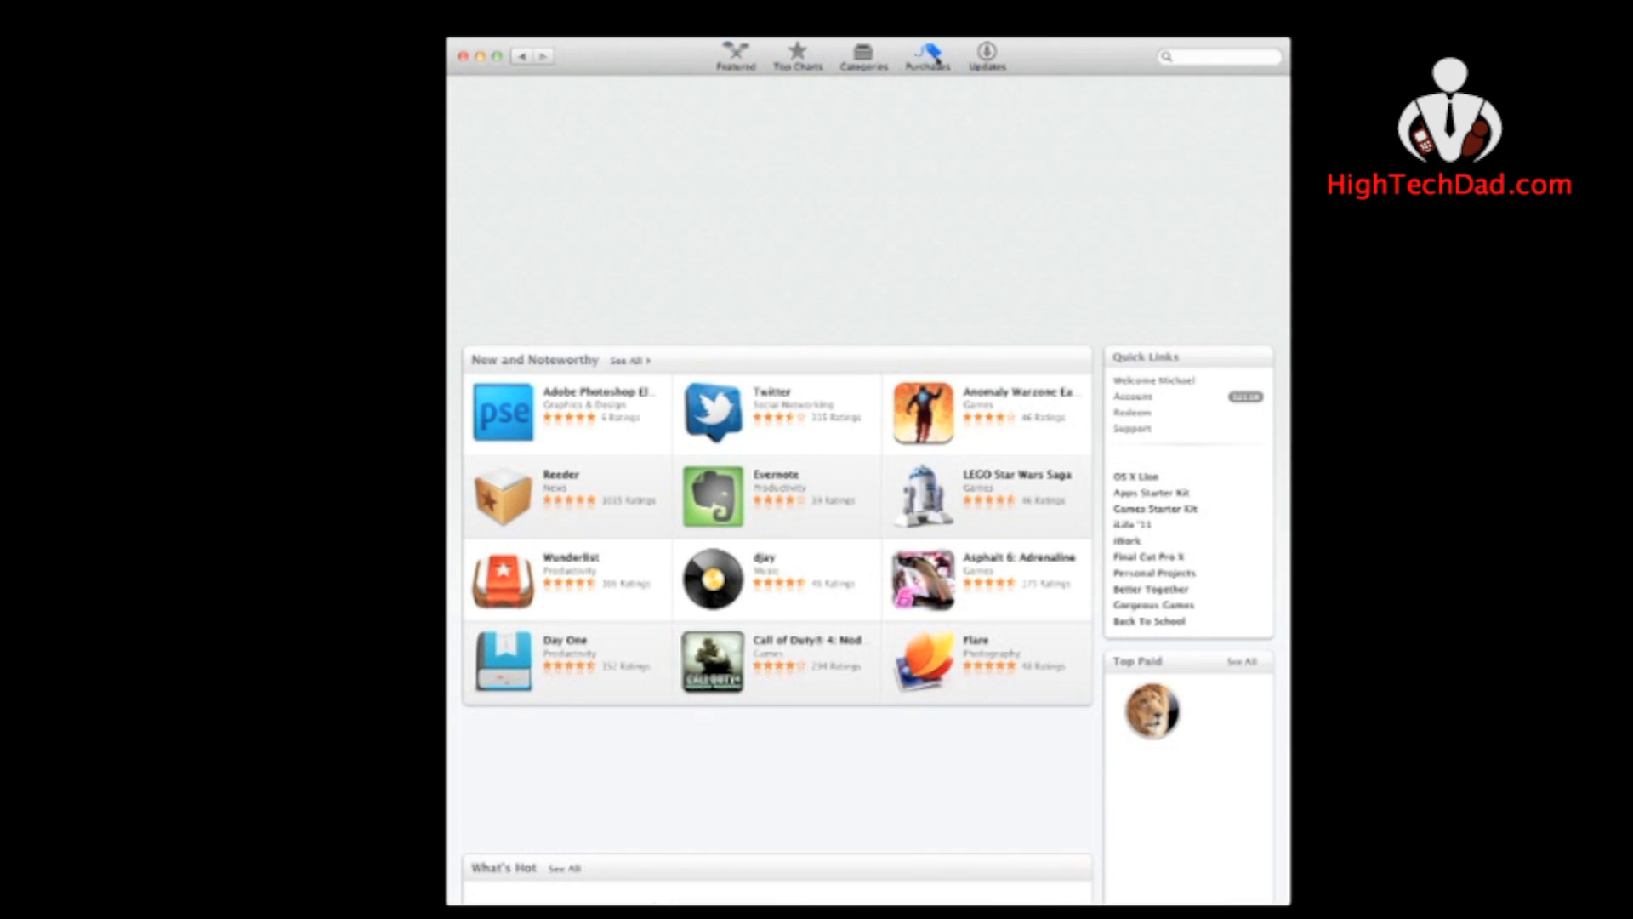
pyautogui.click(926, 52)
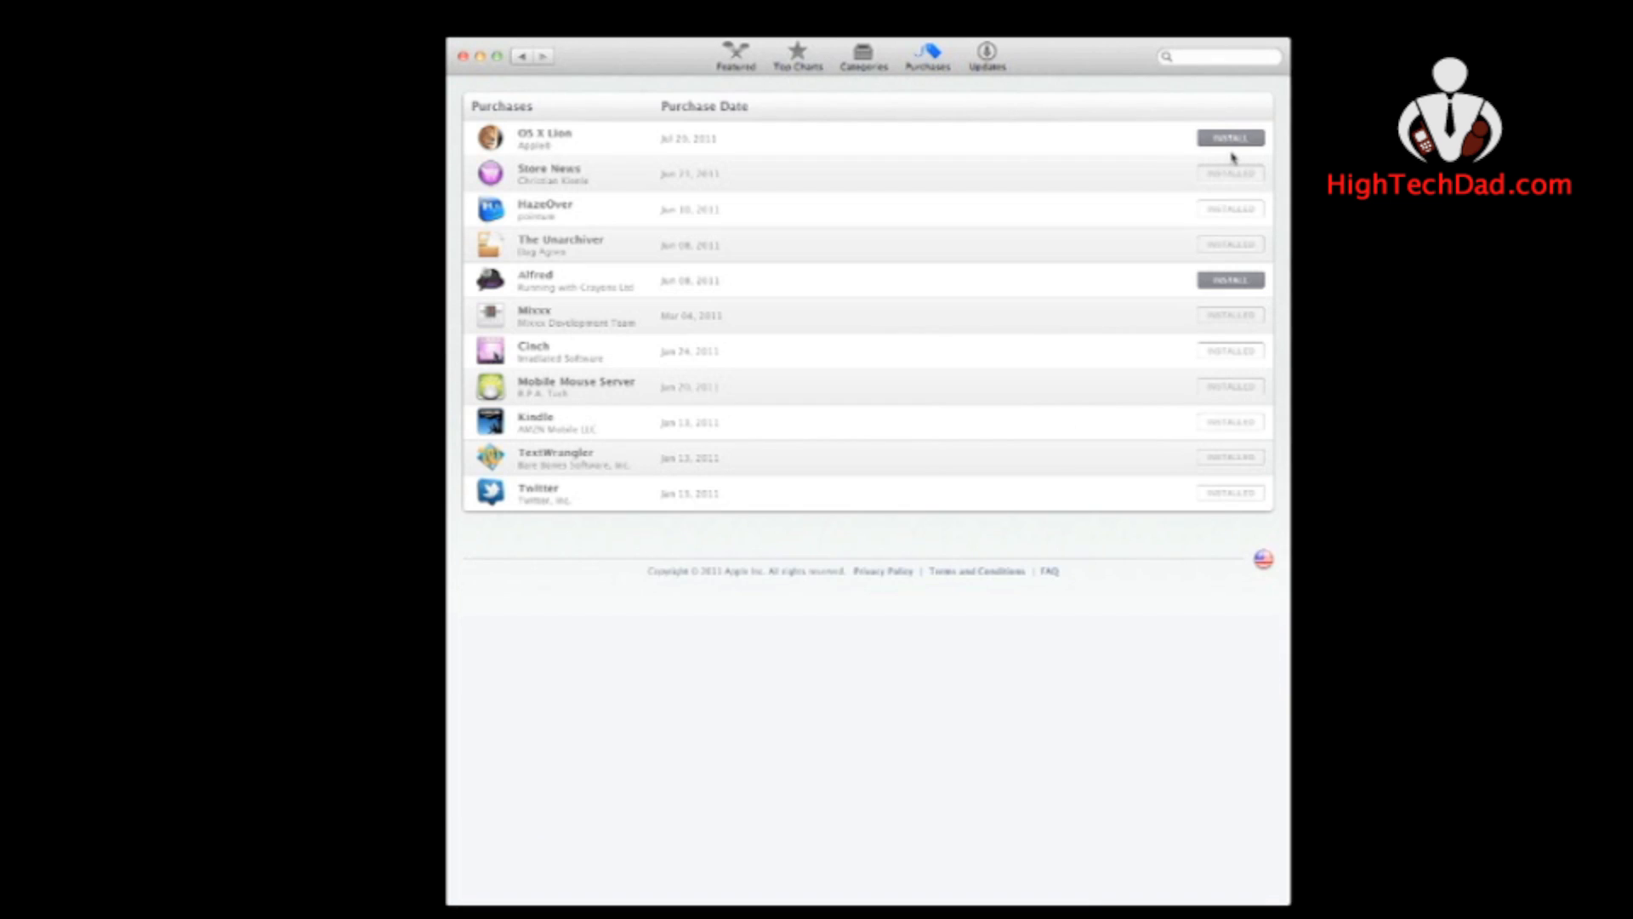
pyautogui.moveTo(1236, 156)
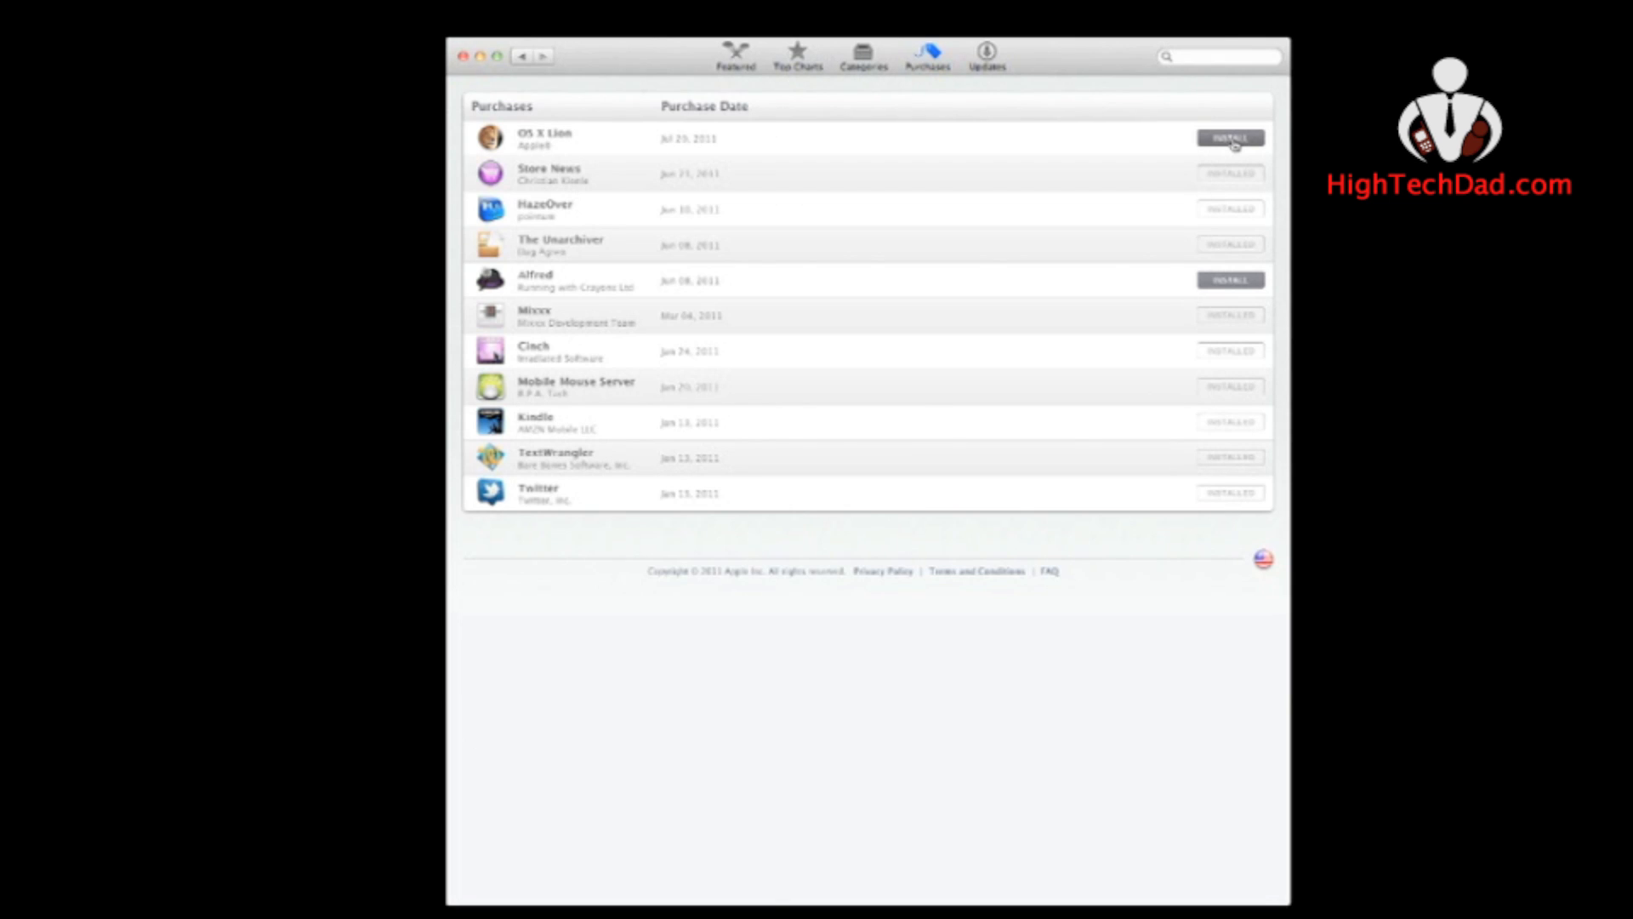
pyautogui.click(1230, 138)
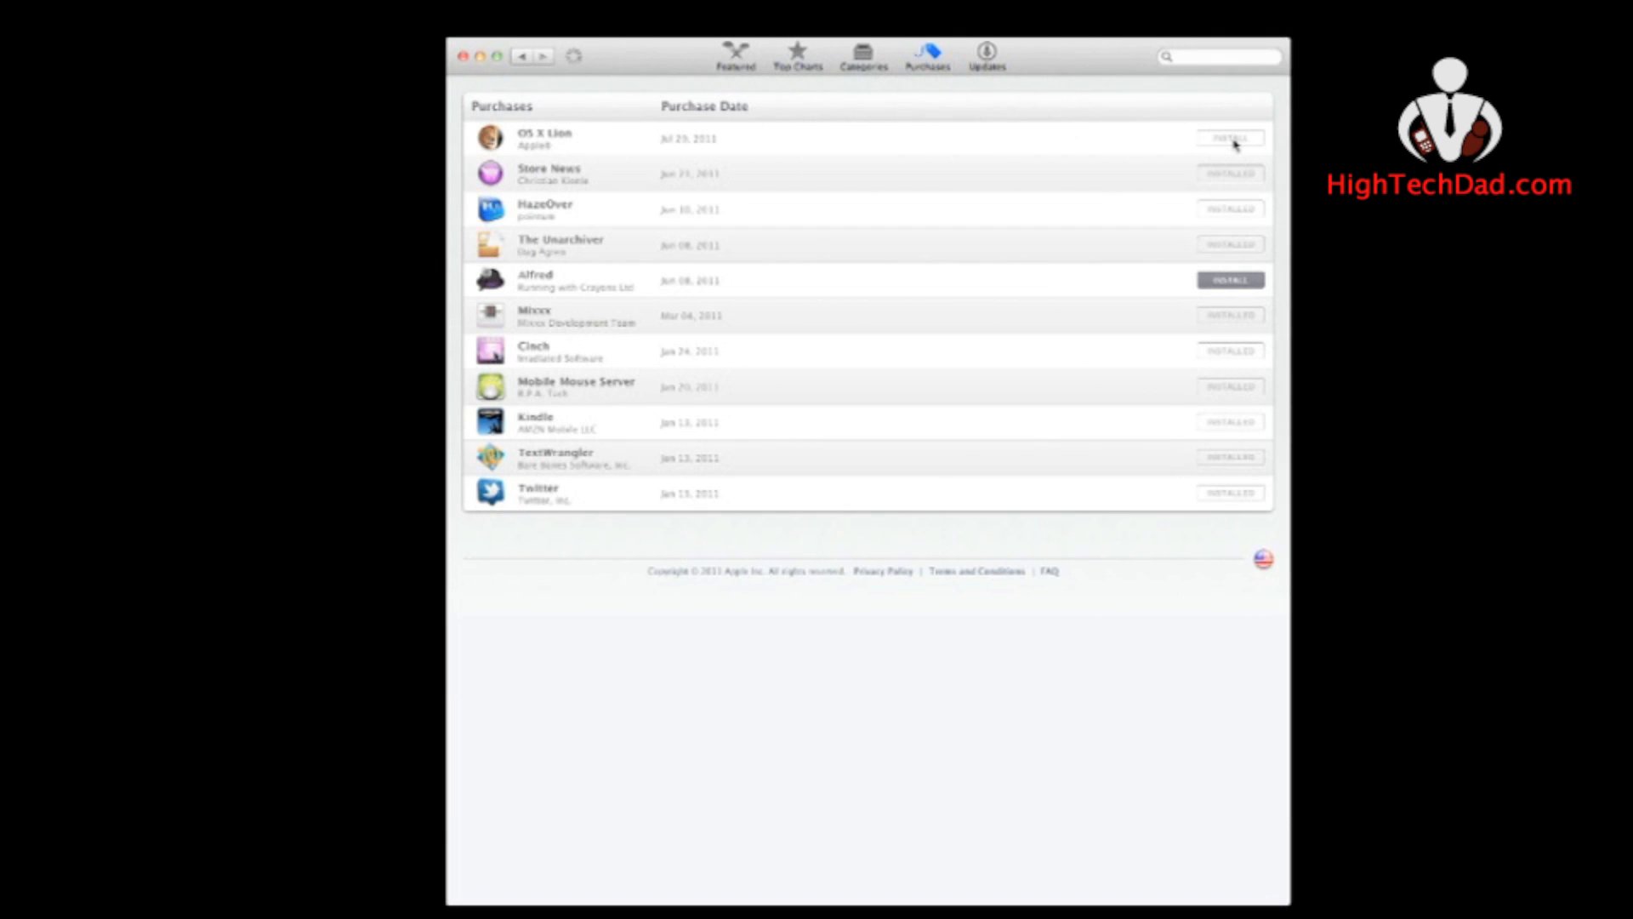
# Confirm the Apple ID sign-in so the OS X Lion download begins
pyautogui.click(1230, 138)
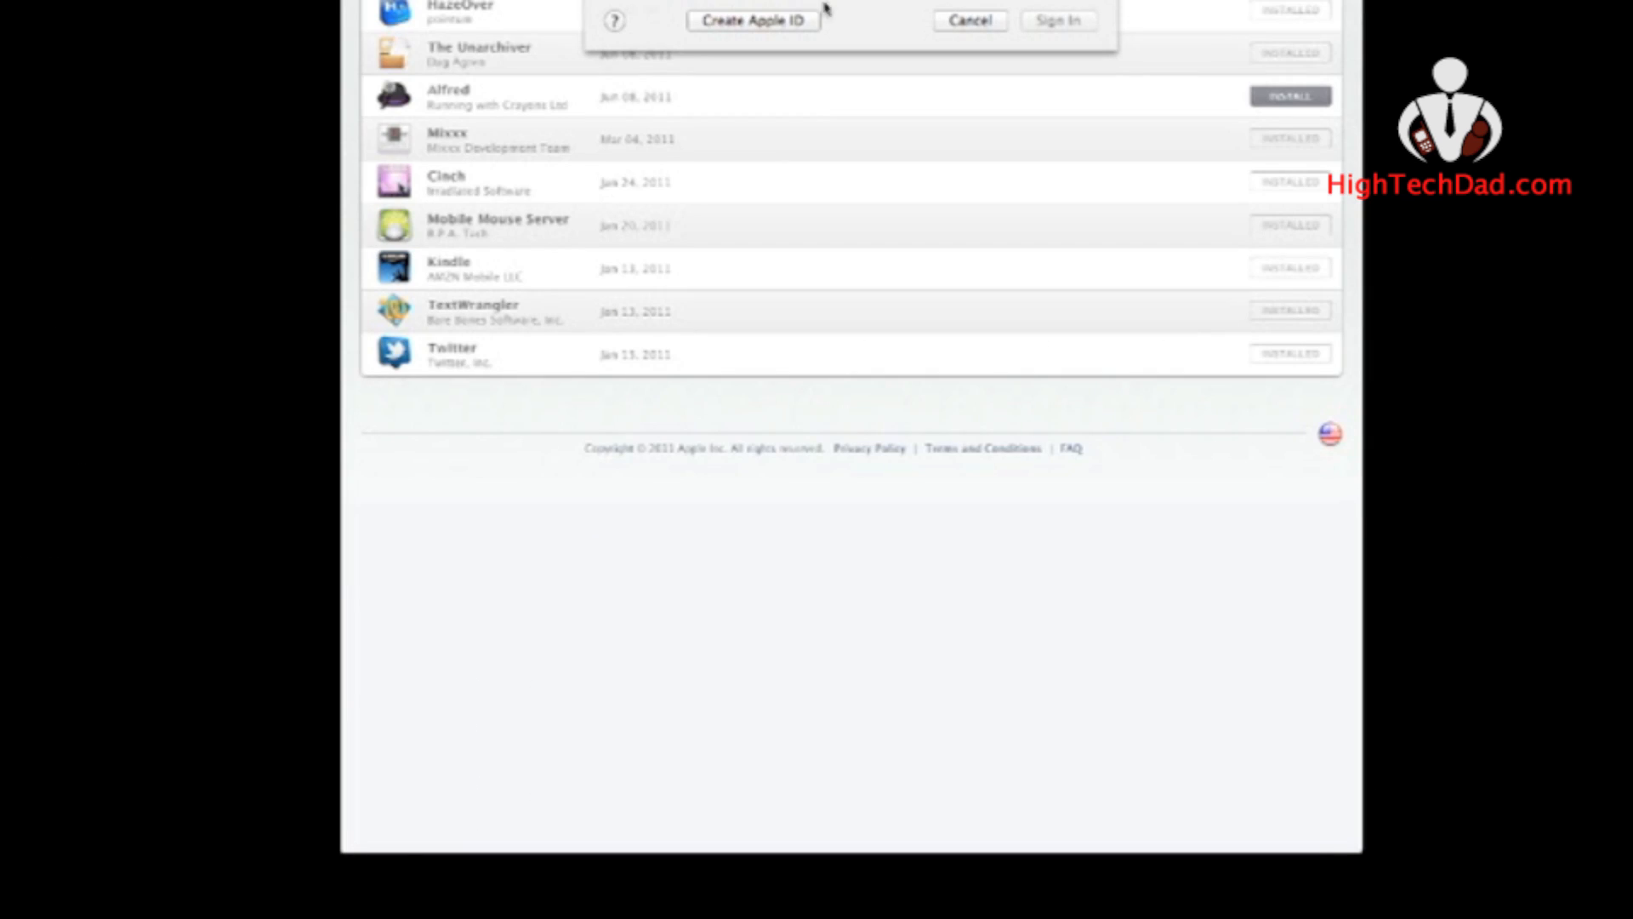
pyautogui.moveTo(820, 11)
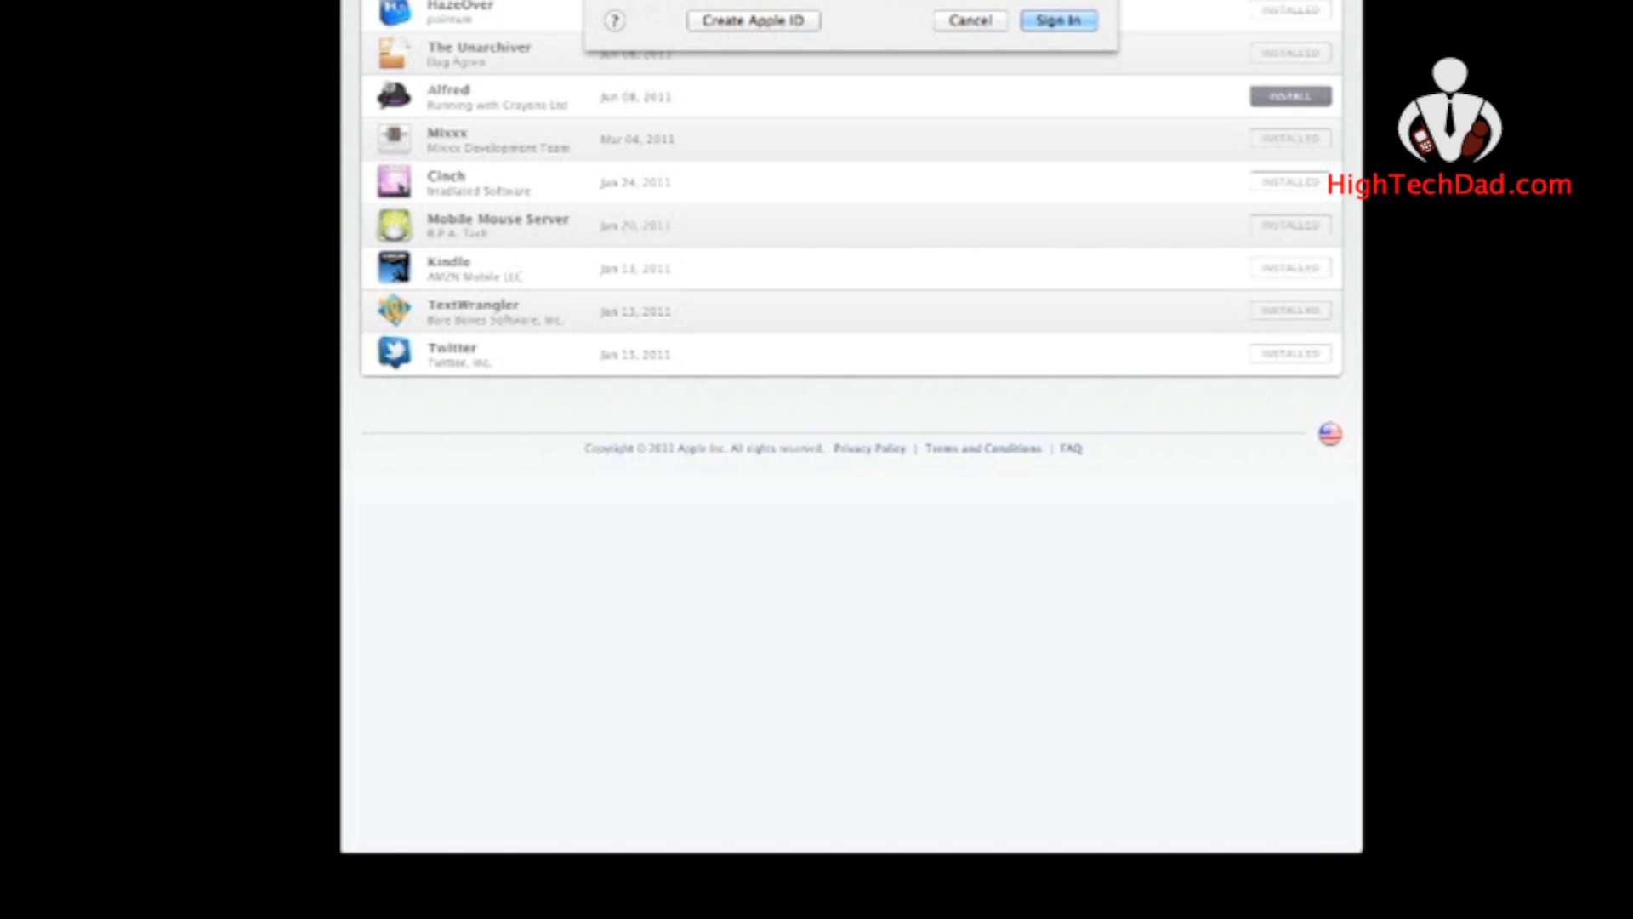
pyautogui.click(1057, 21)
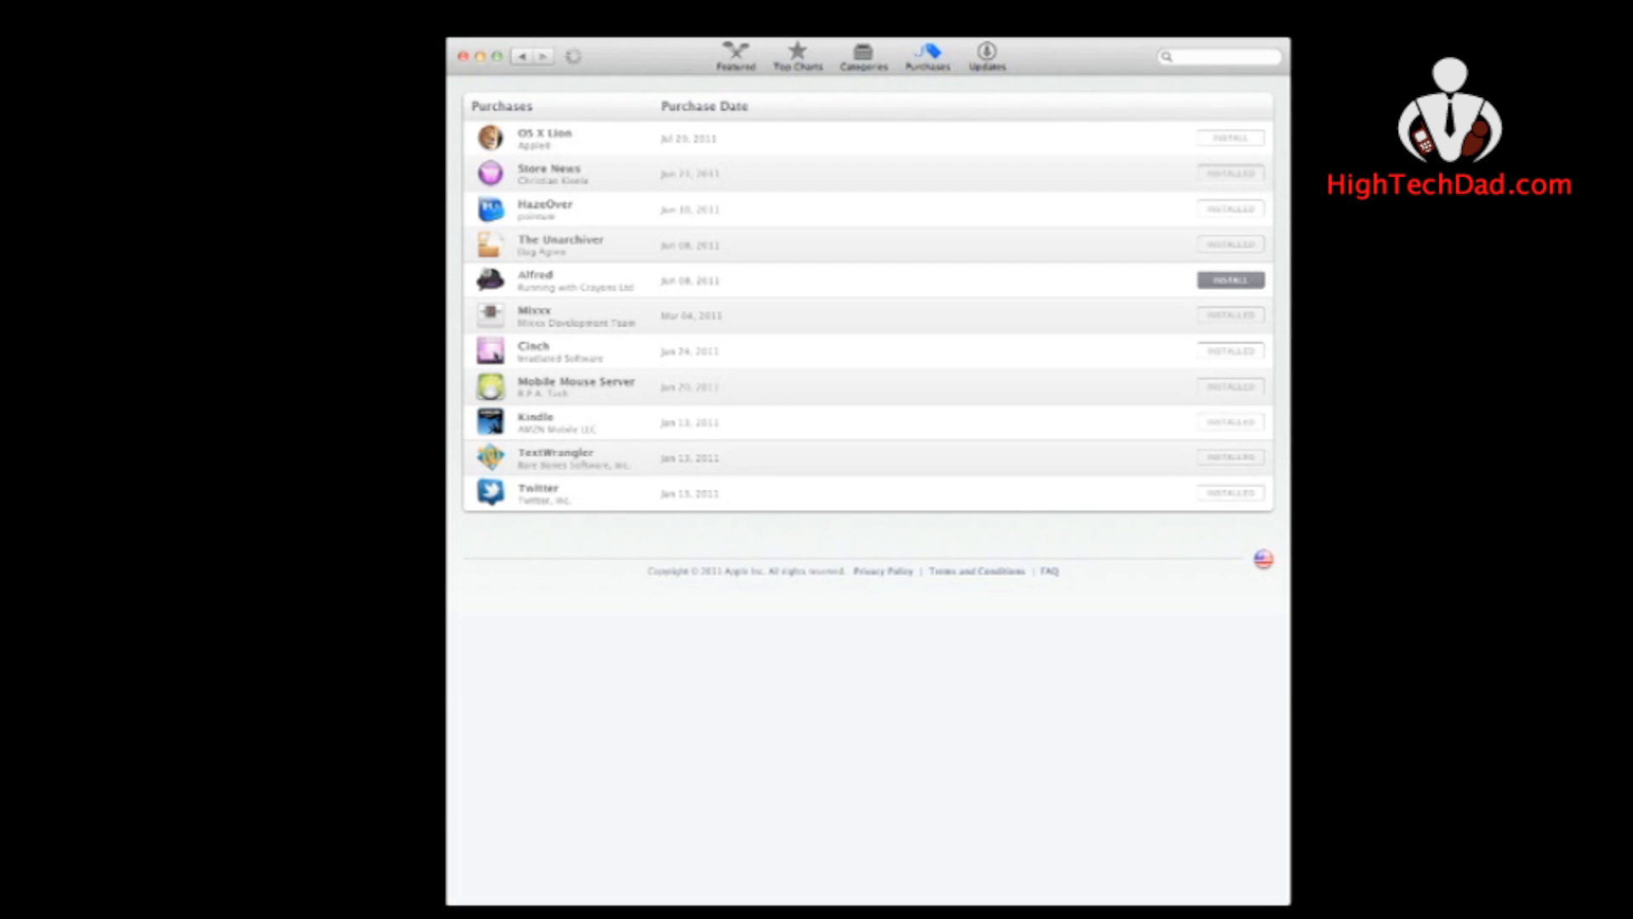
pyautogui.click(1230, 136)
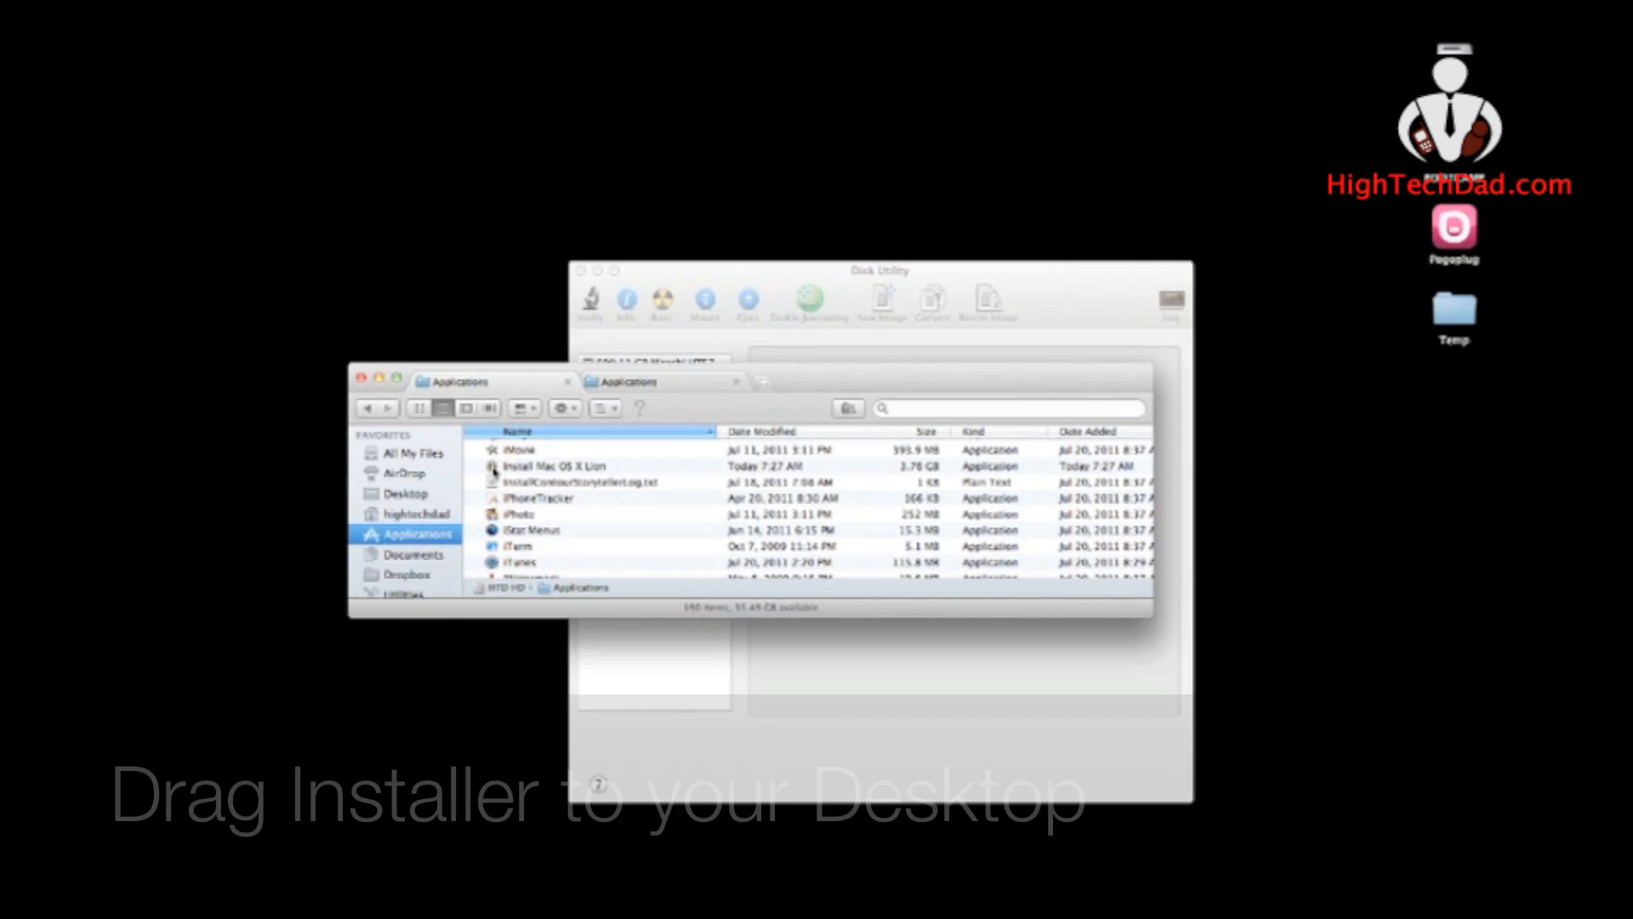
# Copy Install Mac OS X Lion to the desktop and trash the Applications original, authorizing with the password
pyautogui.click(559, 466)
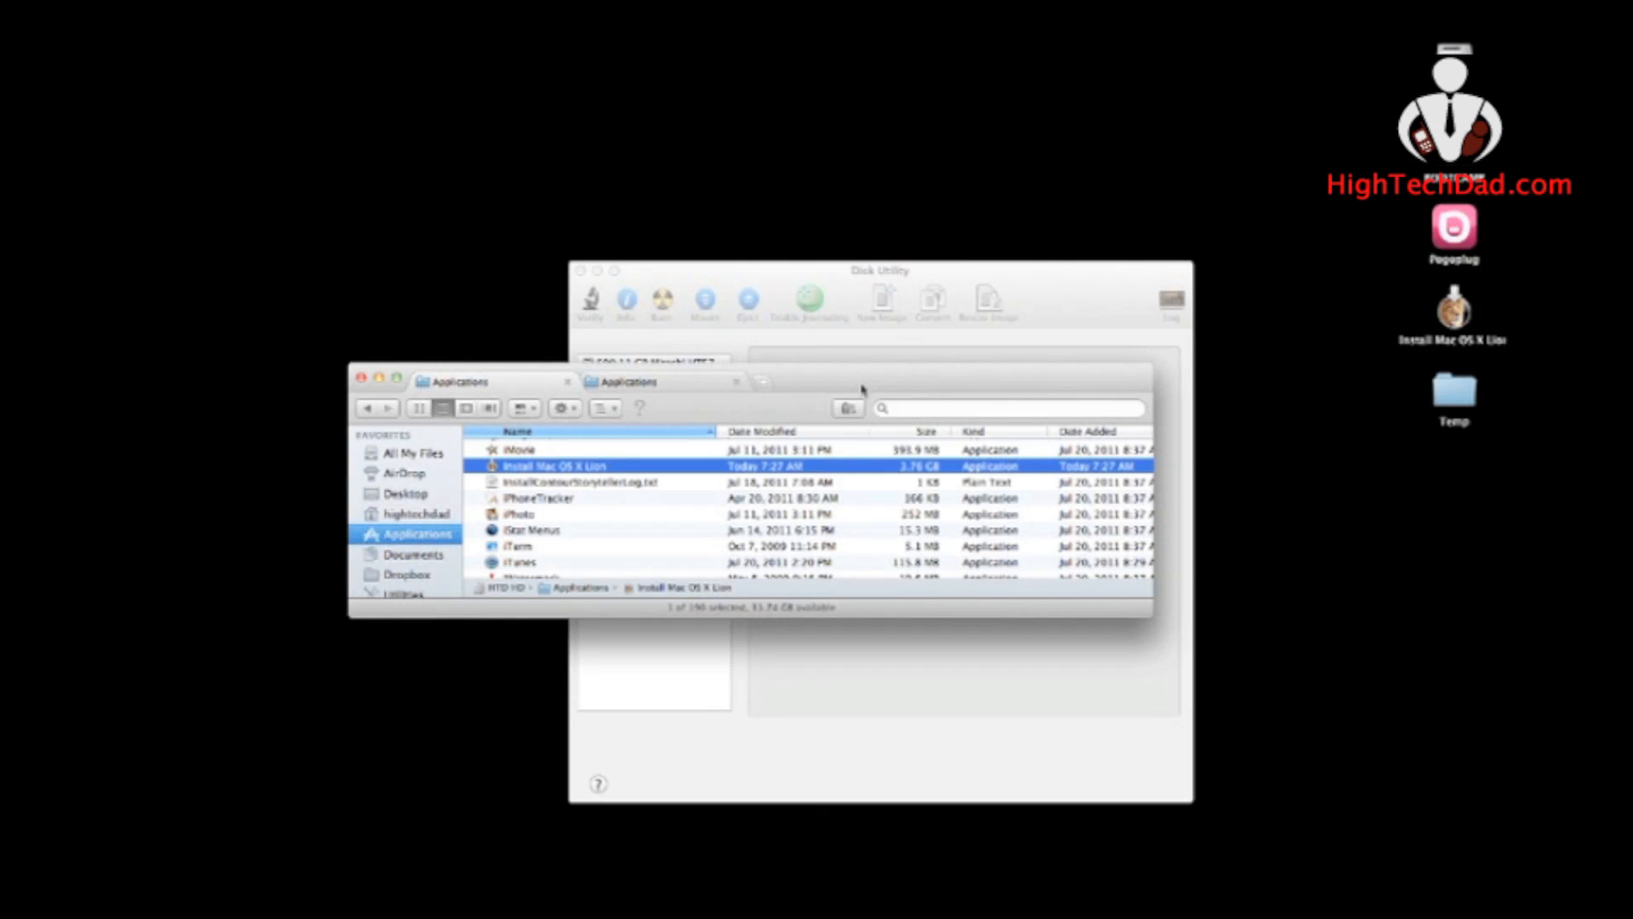
pyautogui.moveTo(587, 472)
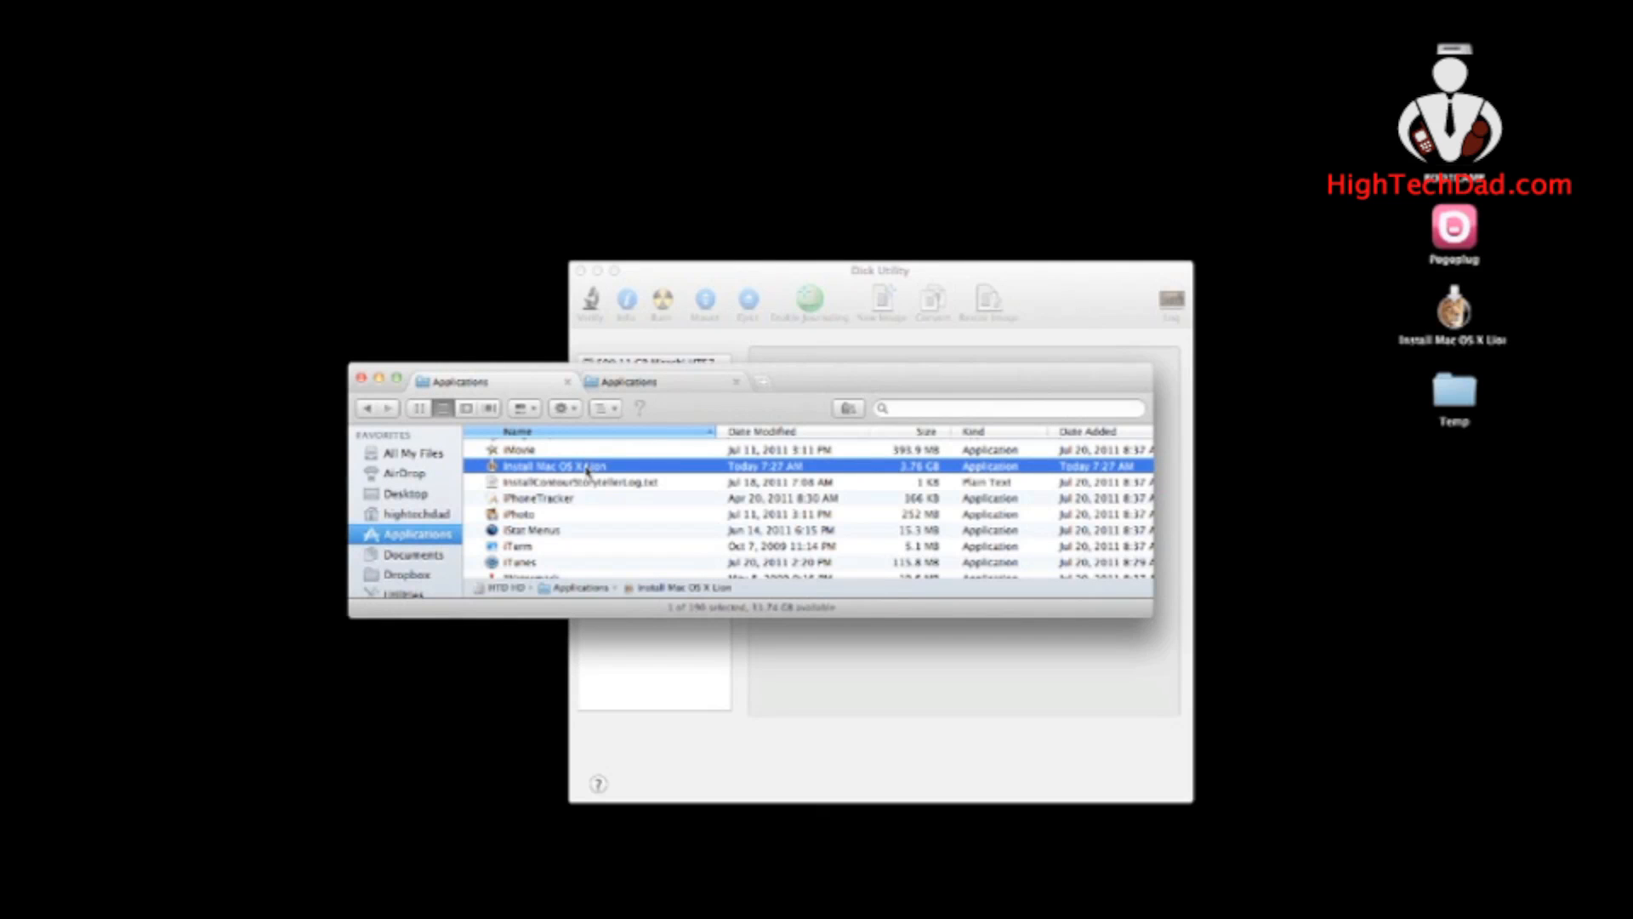
pyautogui.click(554, 466)
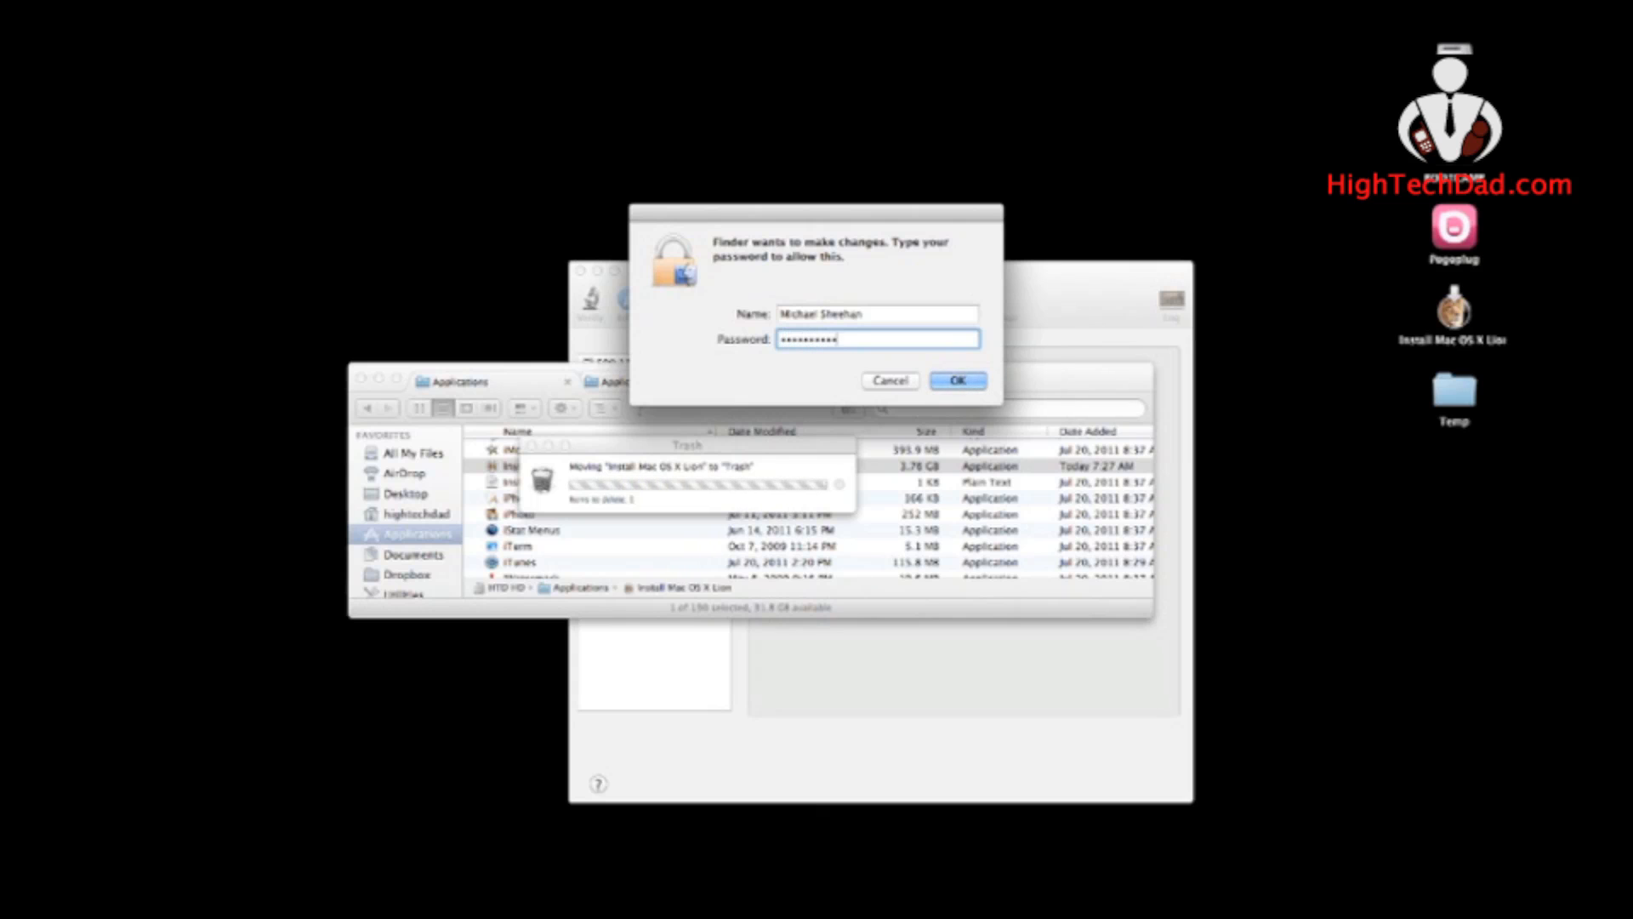
pyautogui.click(954, 380)
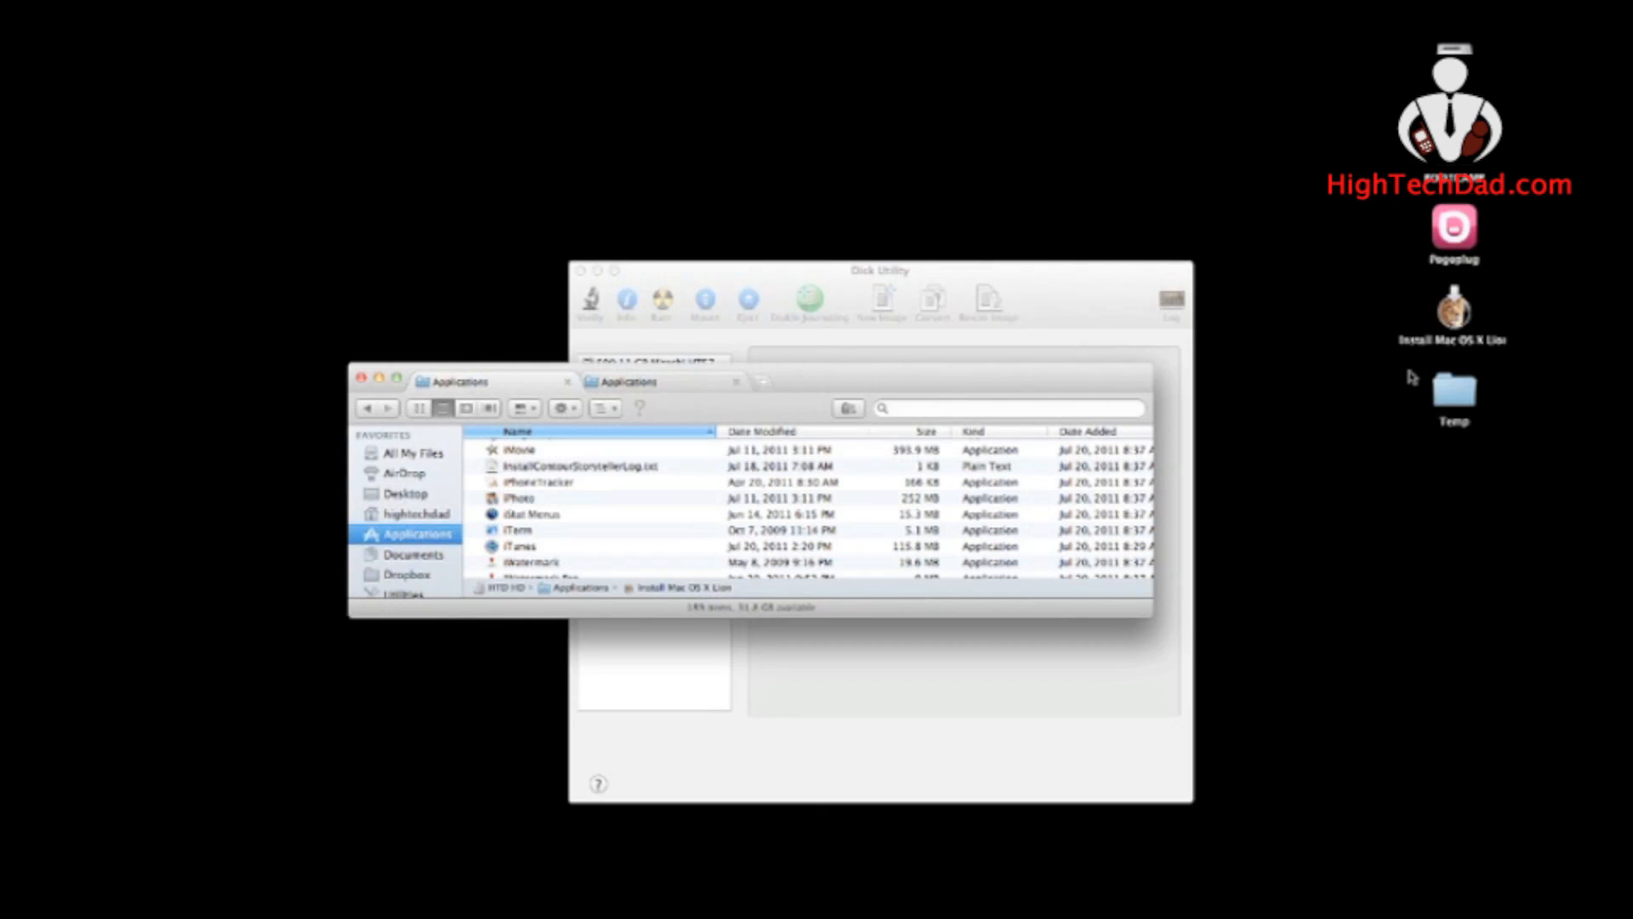
pyautogui.click(1451, 310)
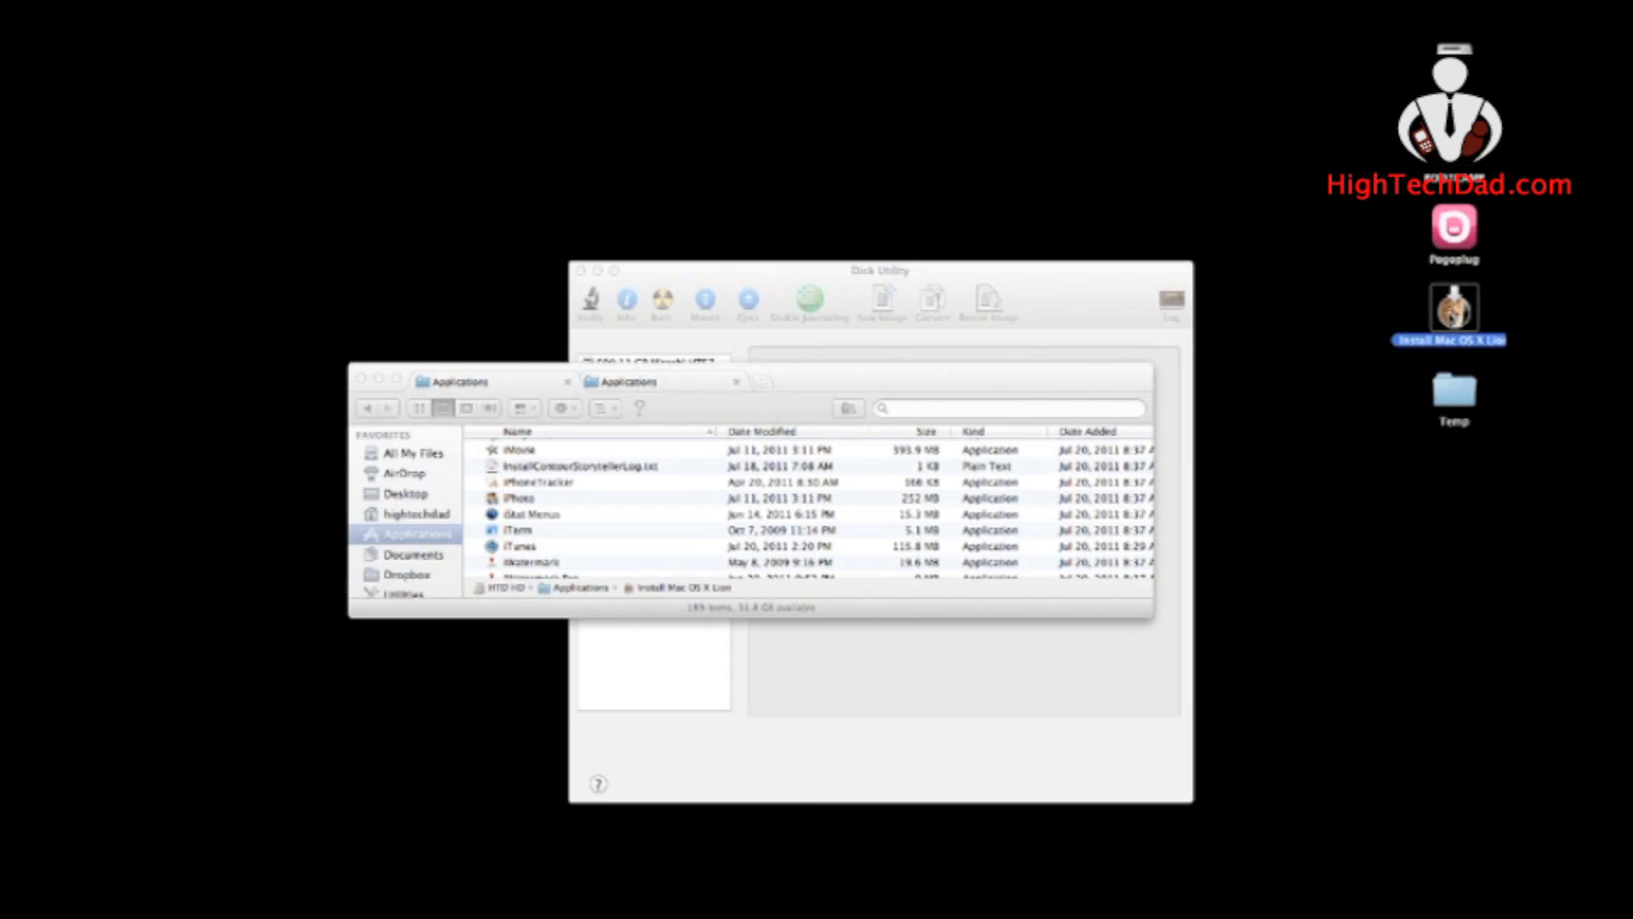
# Show the installer's package contents and browse into Contents > SharedSupport
pyautogui.rightClick(1452, 310)
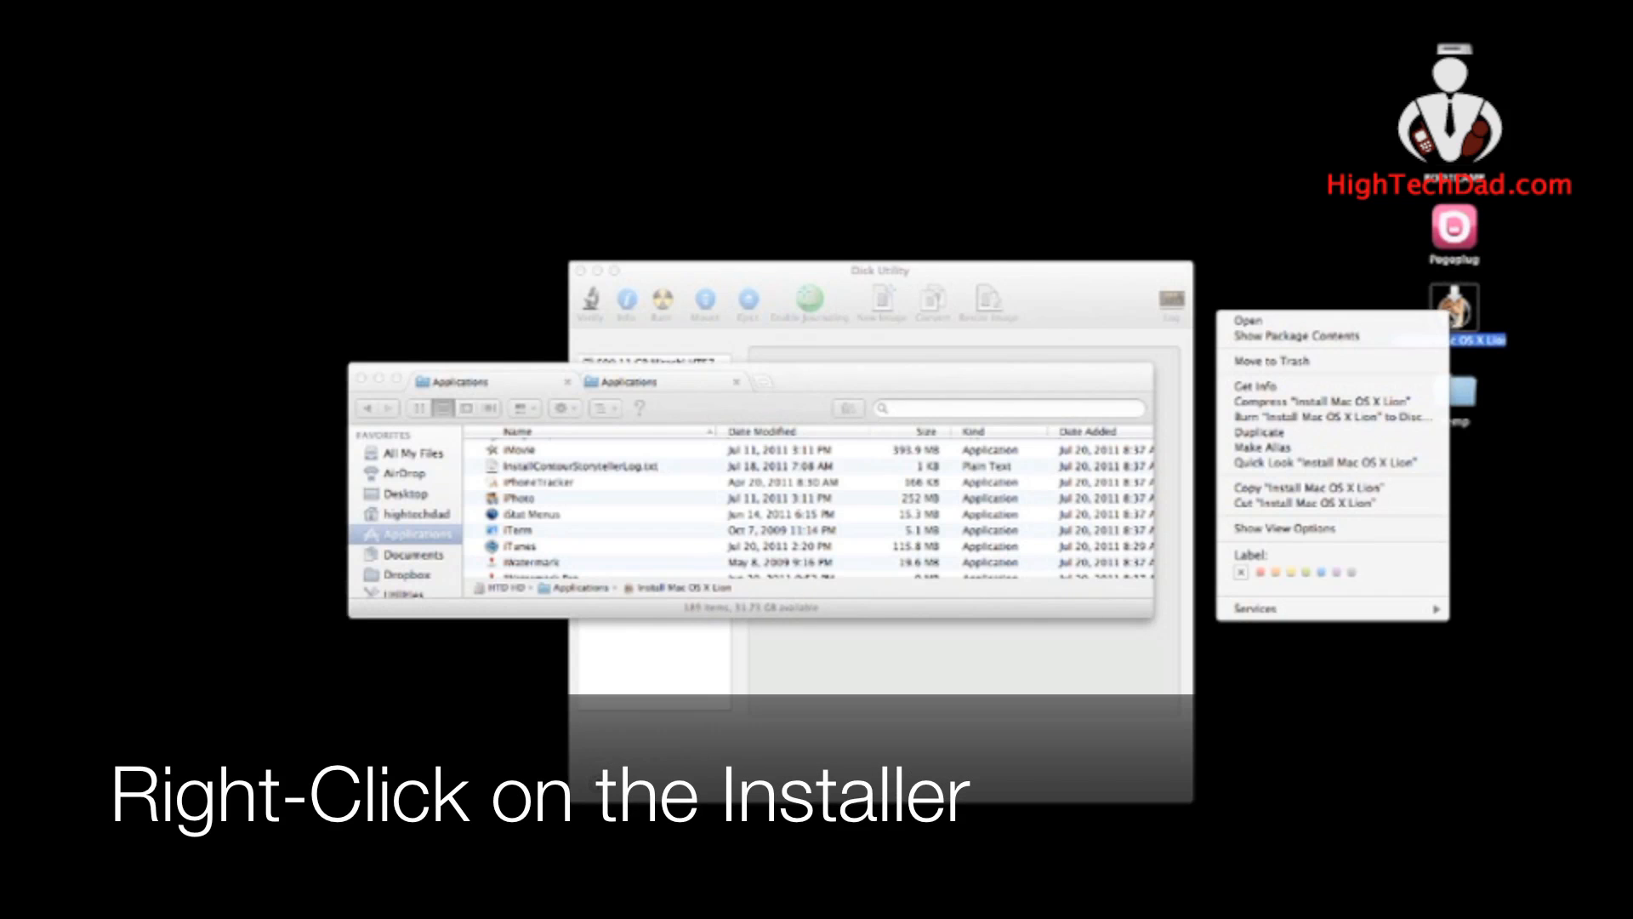
pyautogui.moveTo(1296, 337)
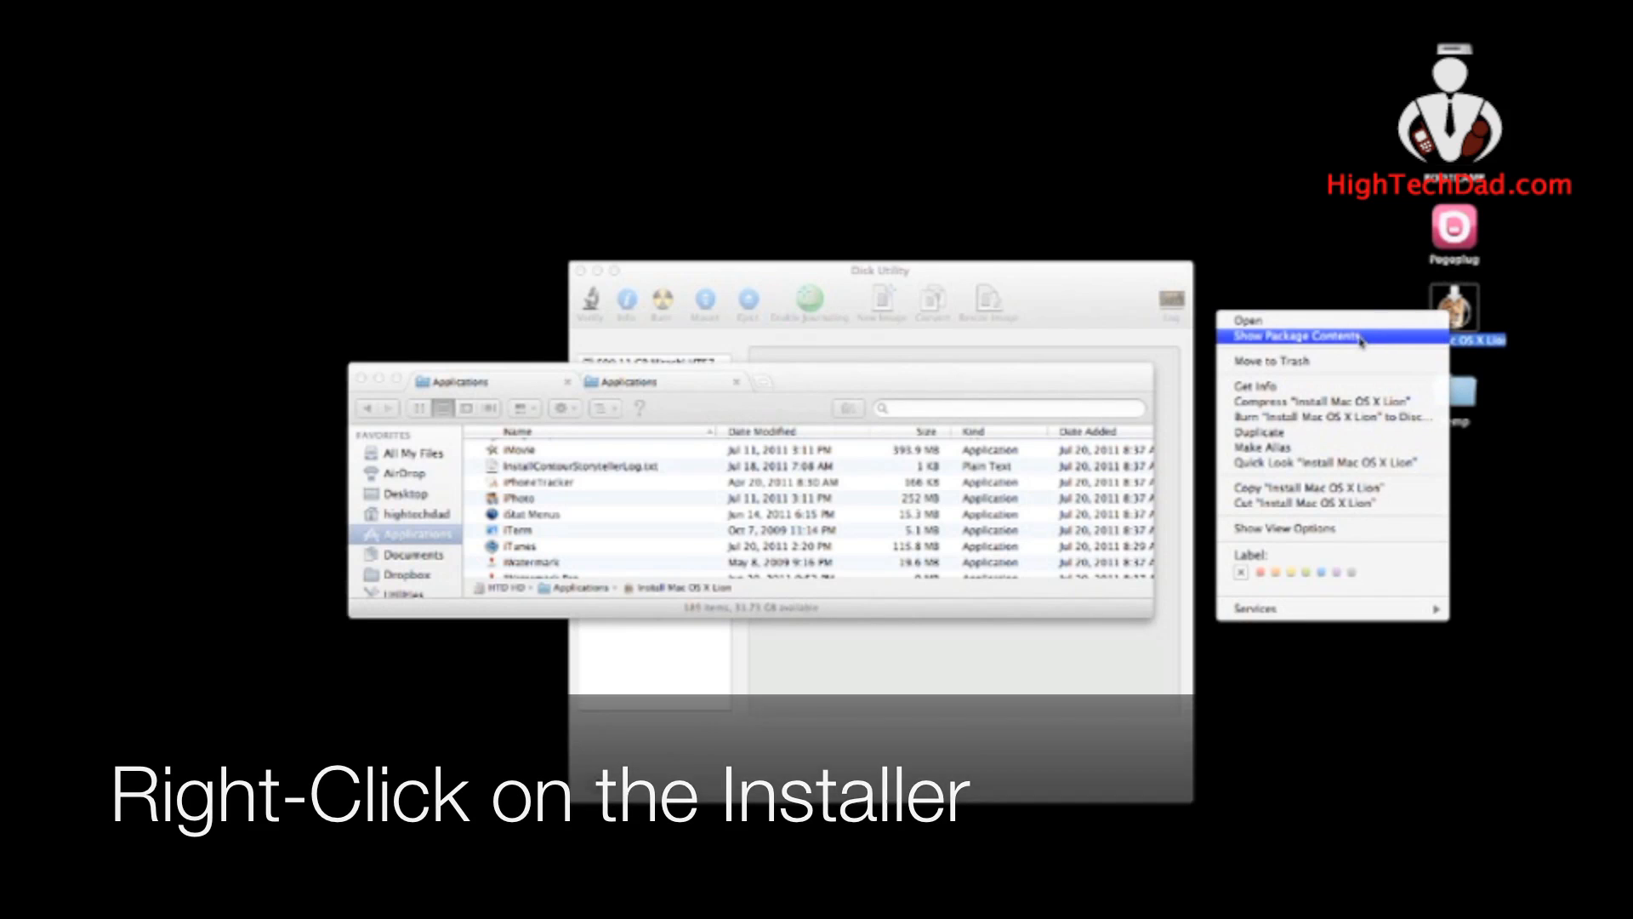
pyautogui.click(1298, 337)
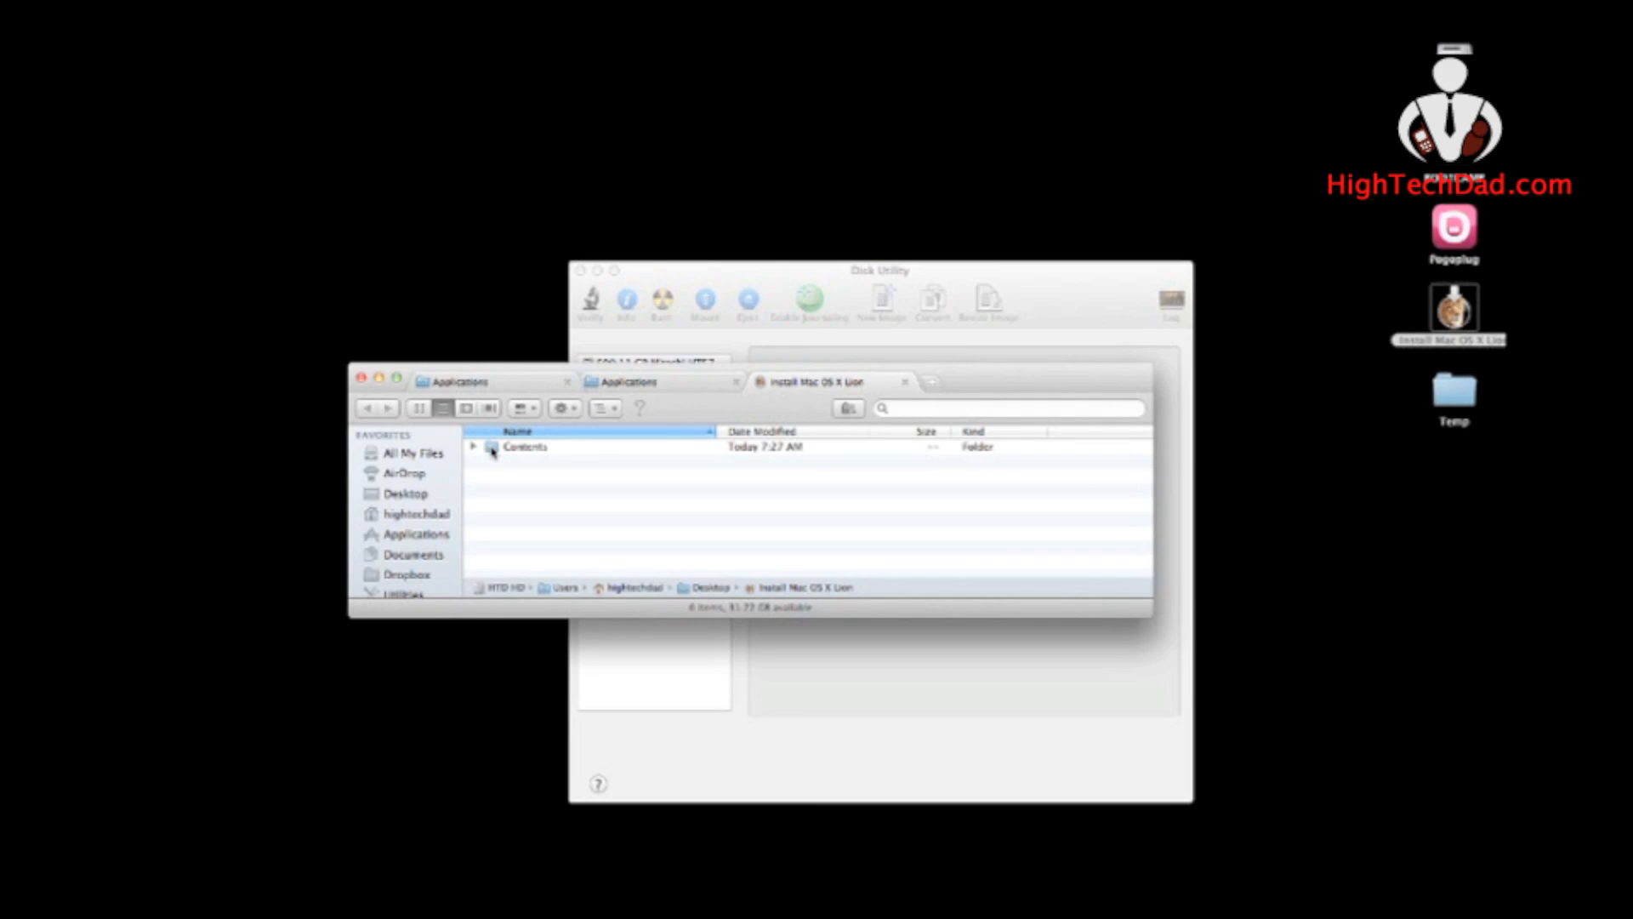
pyautogui.doubleClick(525, 447)
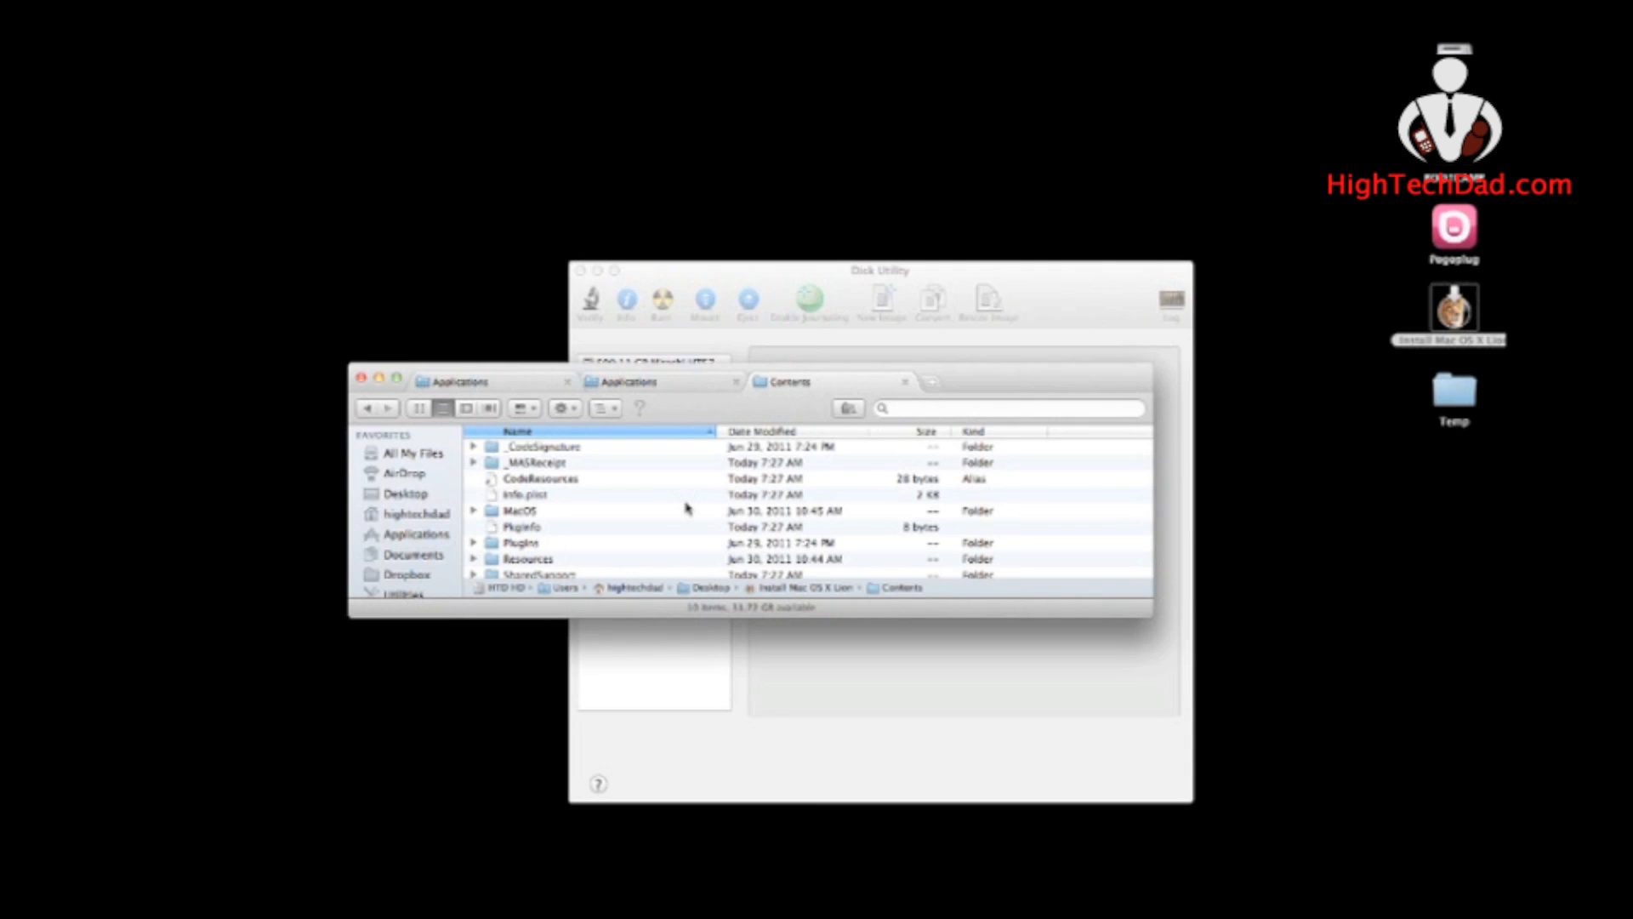
pyautogui.scroll(-3)
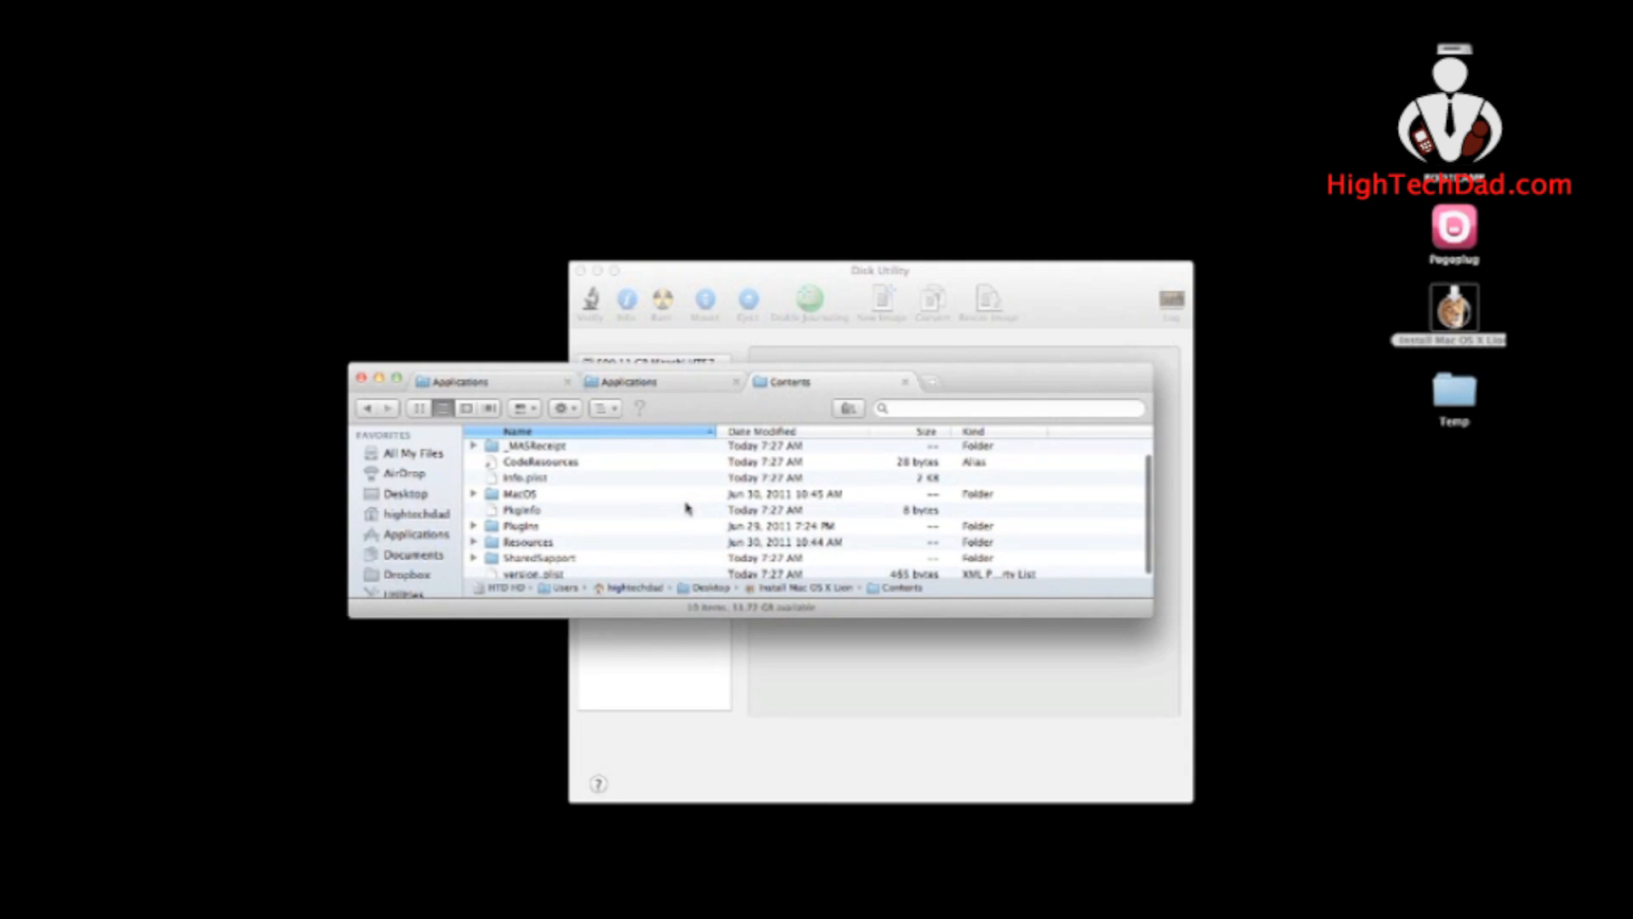
pyautogui.doubleClick(540, 553)
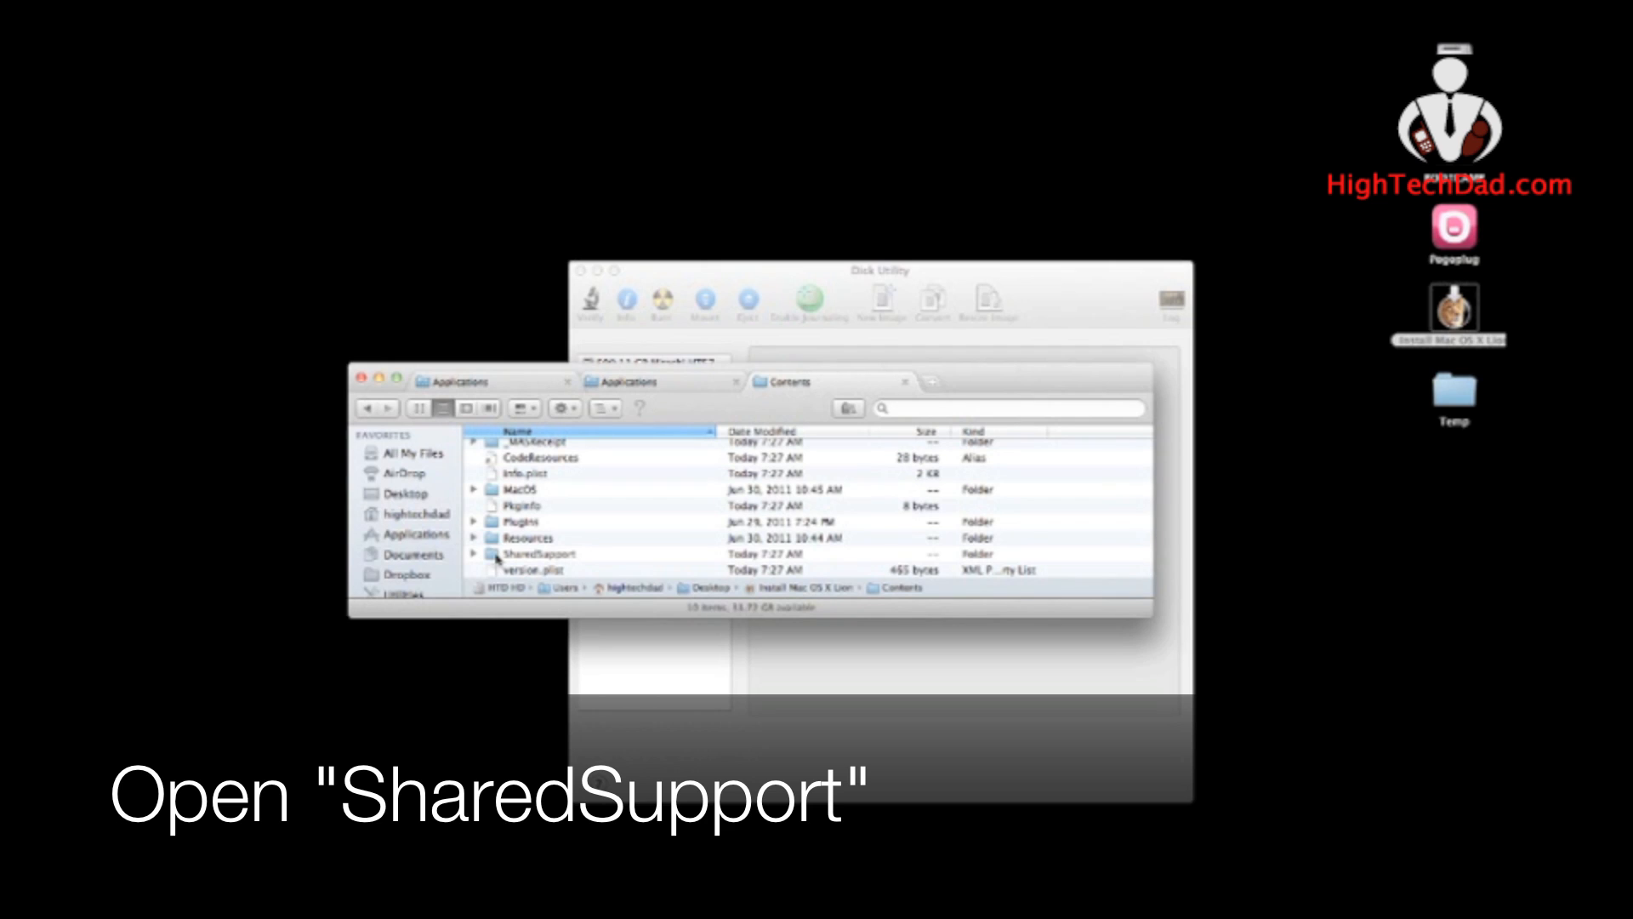
pyautogui.doubleClick(536, 553)
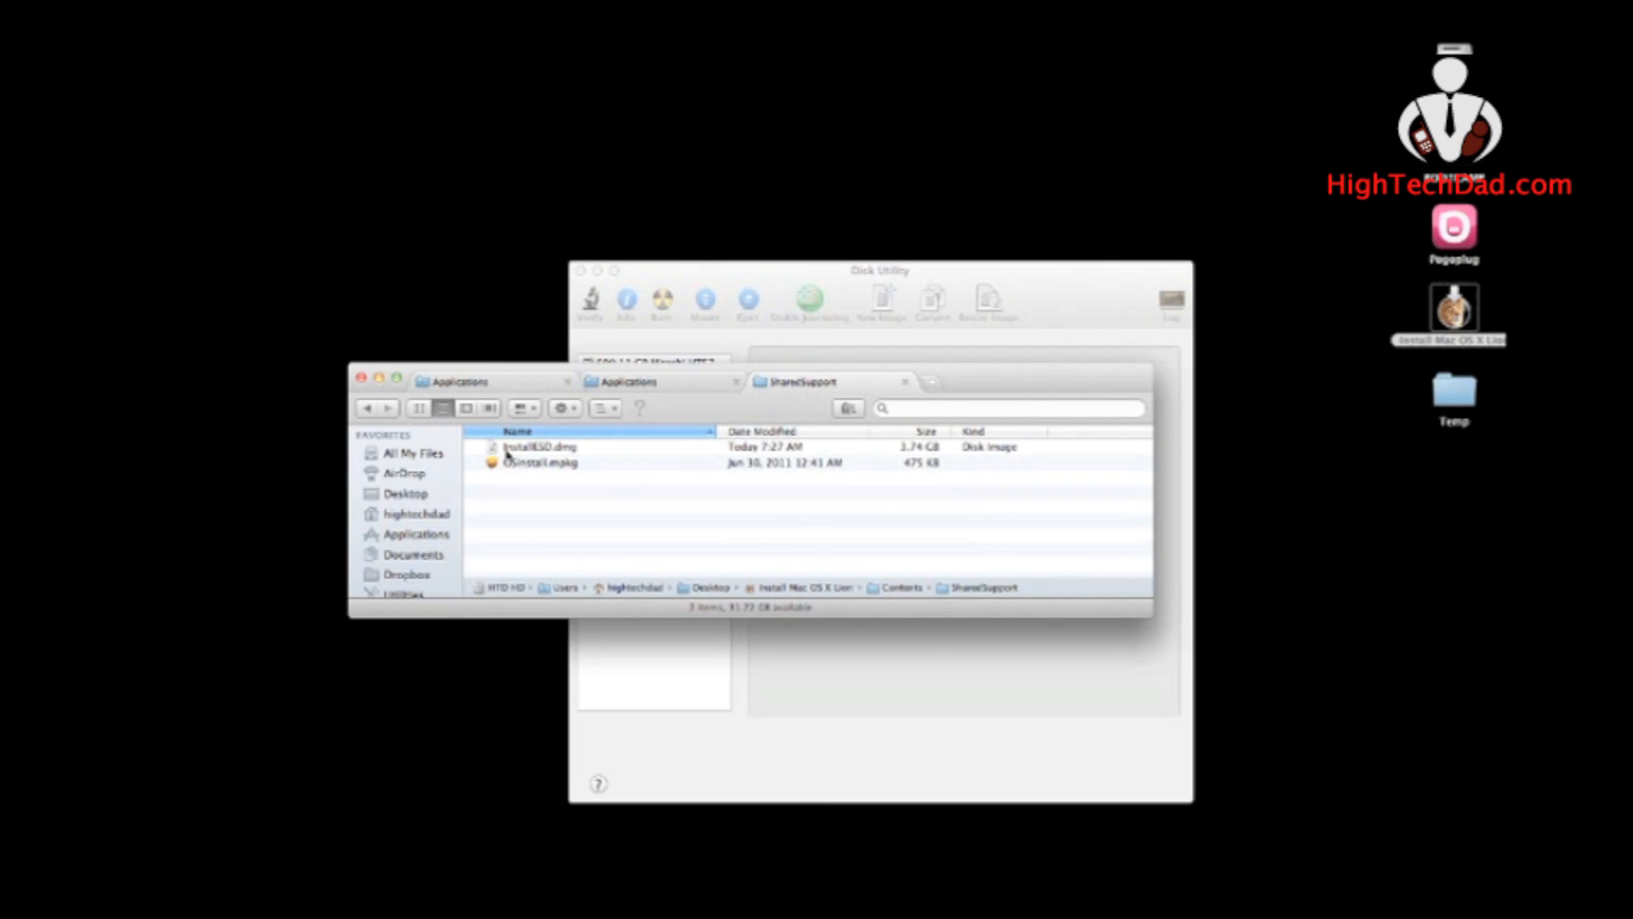
pyautogui.moveTo(530, 458)
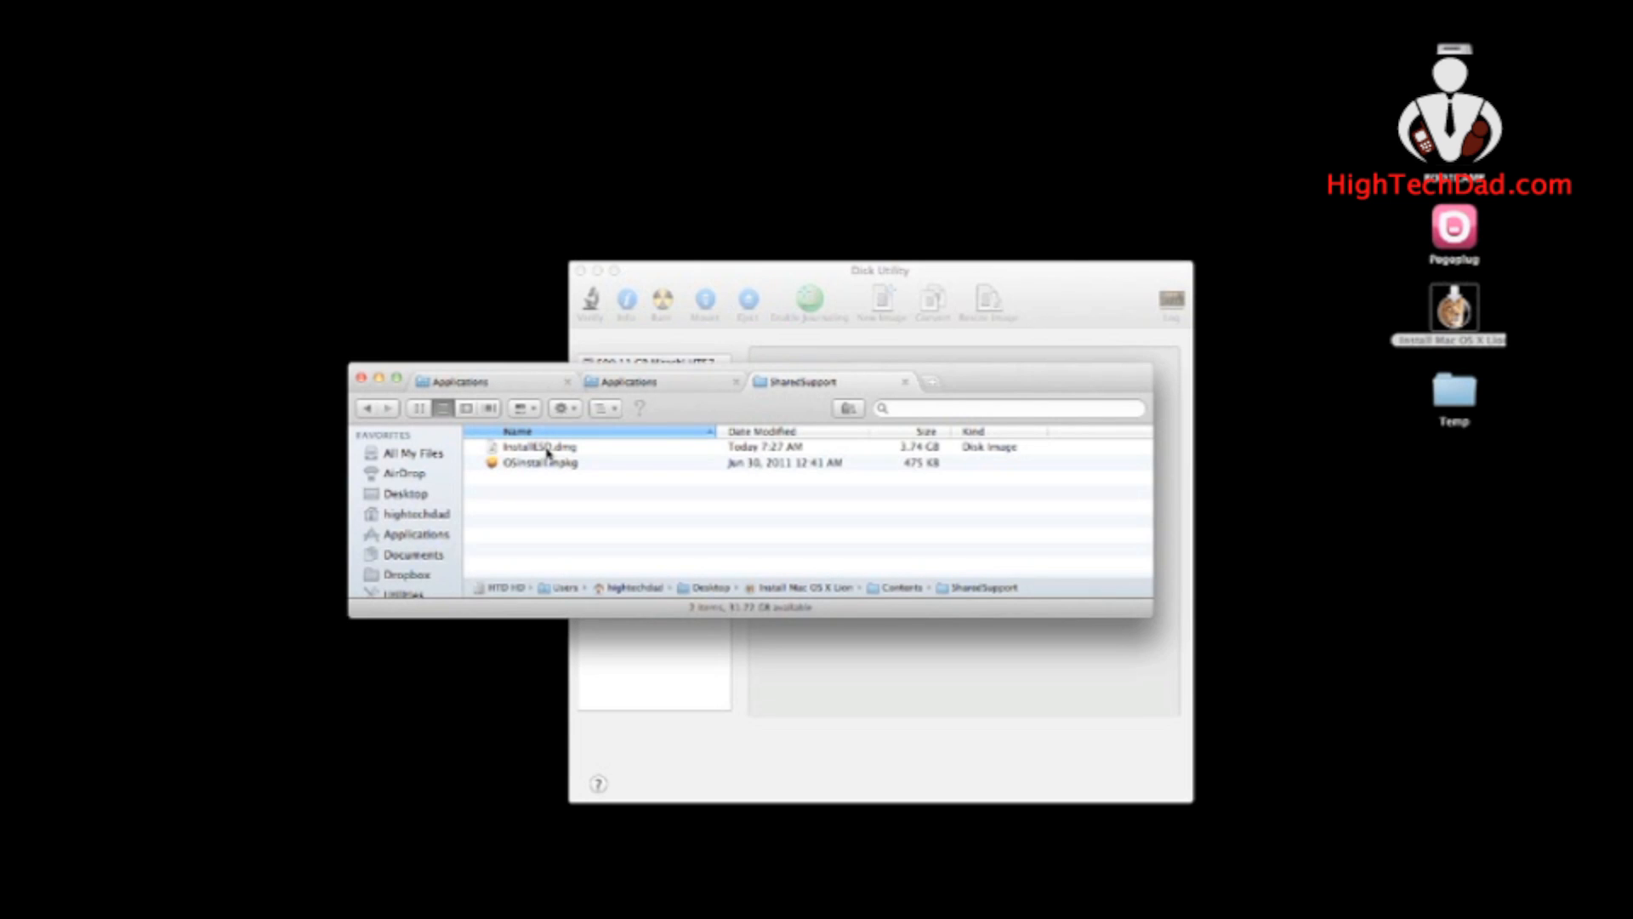
# Copy InstallESD.dmg from SharedSupport onto the desktop
pyautogui.click(541, 446)
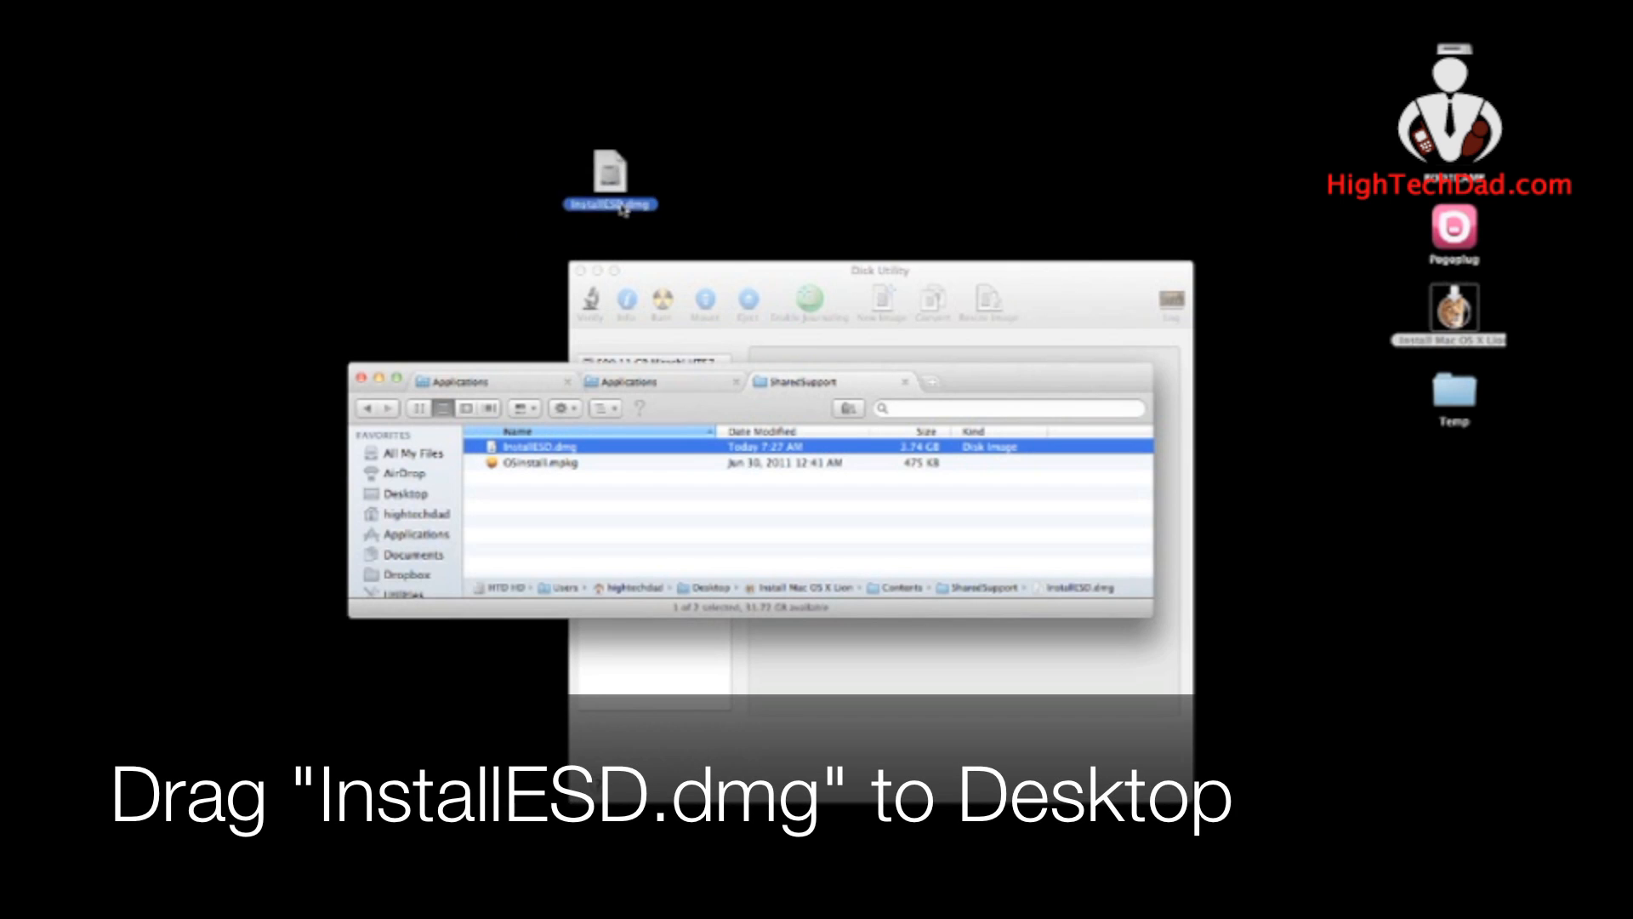
pyautogui.moveTo(609, 167); pyautogui.dragTo(1452, 396)
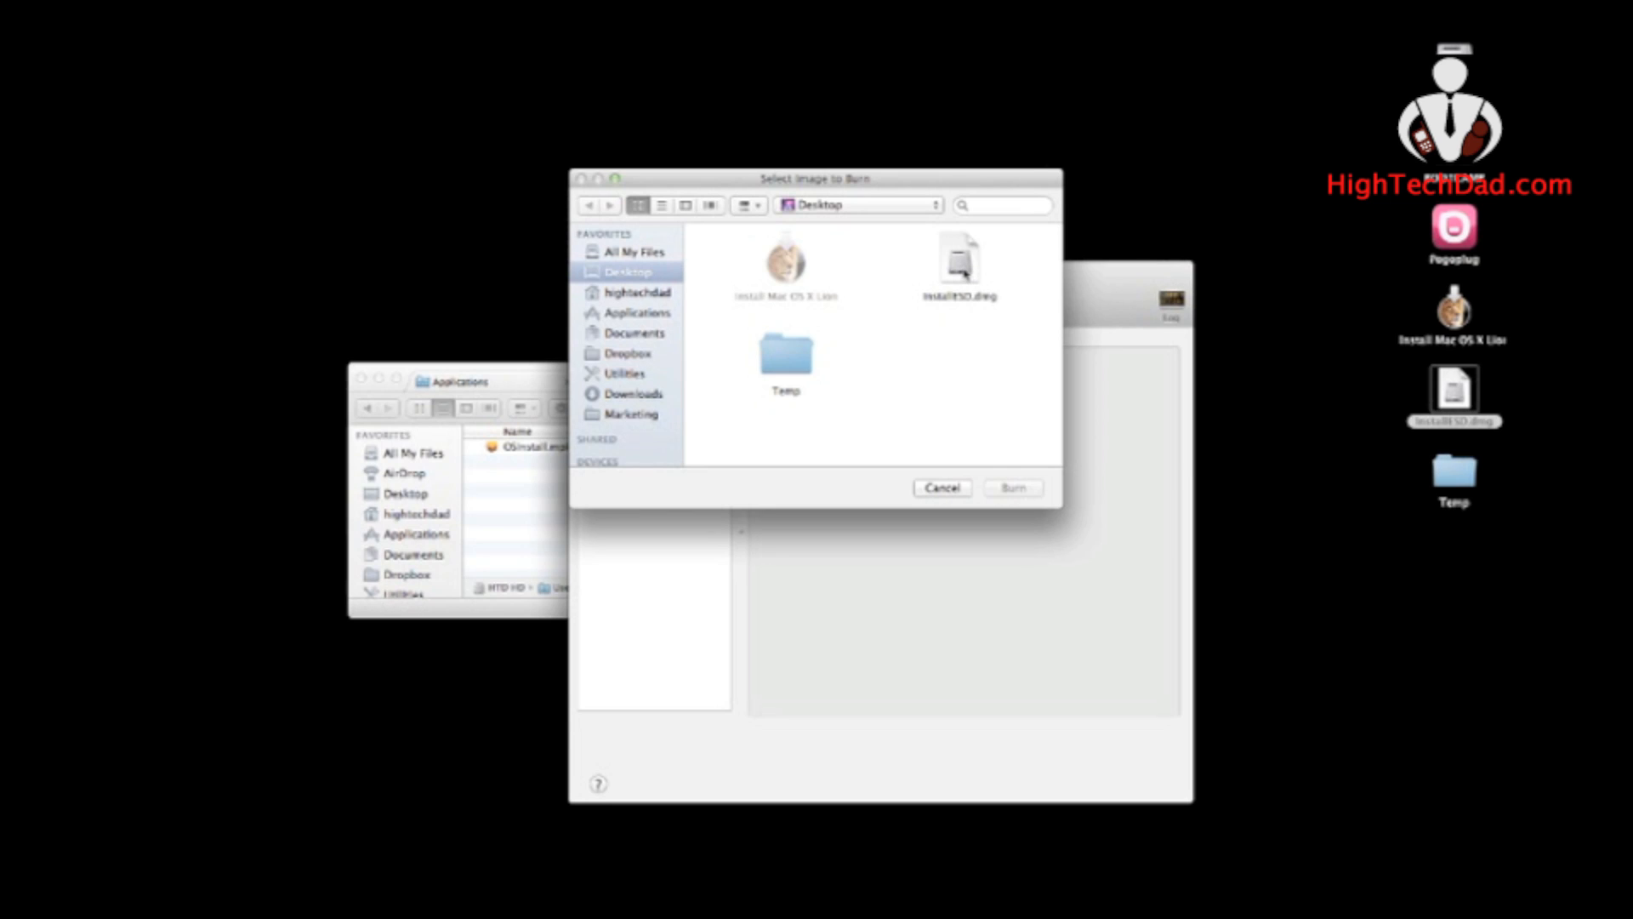
# Choose InstallESD.dmg from the desktop as the image and start the disc burn
pyautogui.click(958, 259)
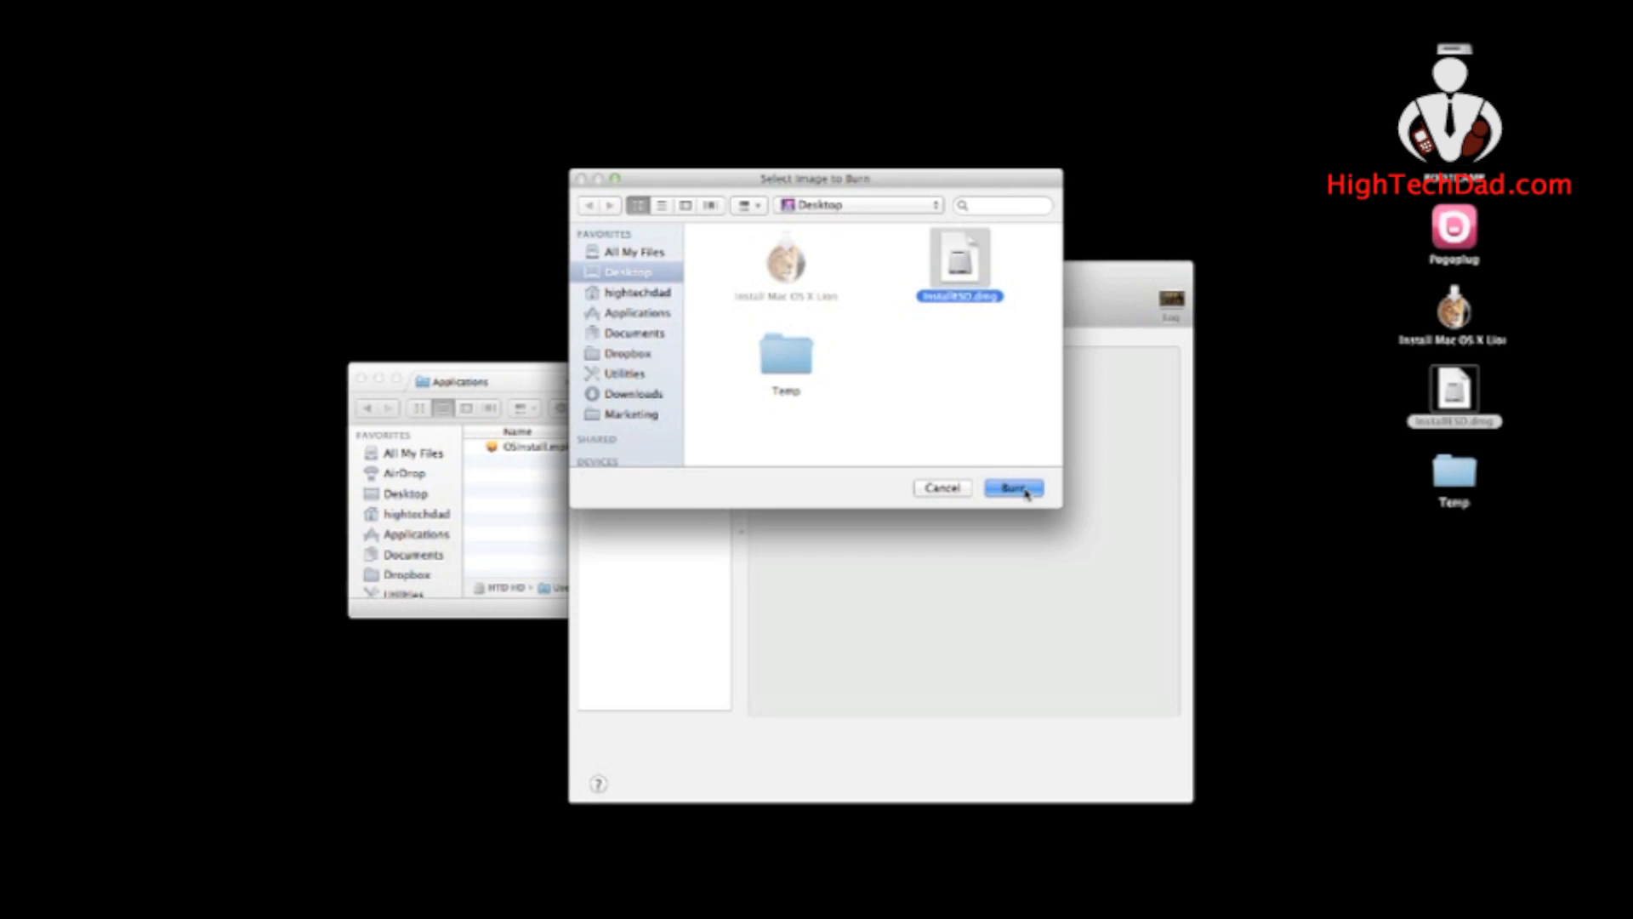
pyautogui.click(1010, 488)
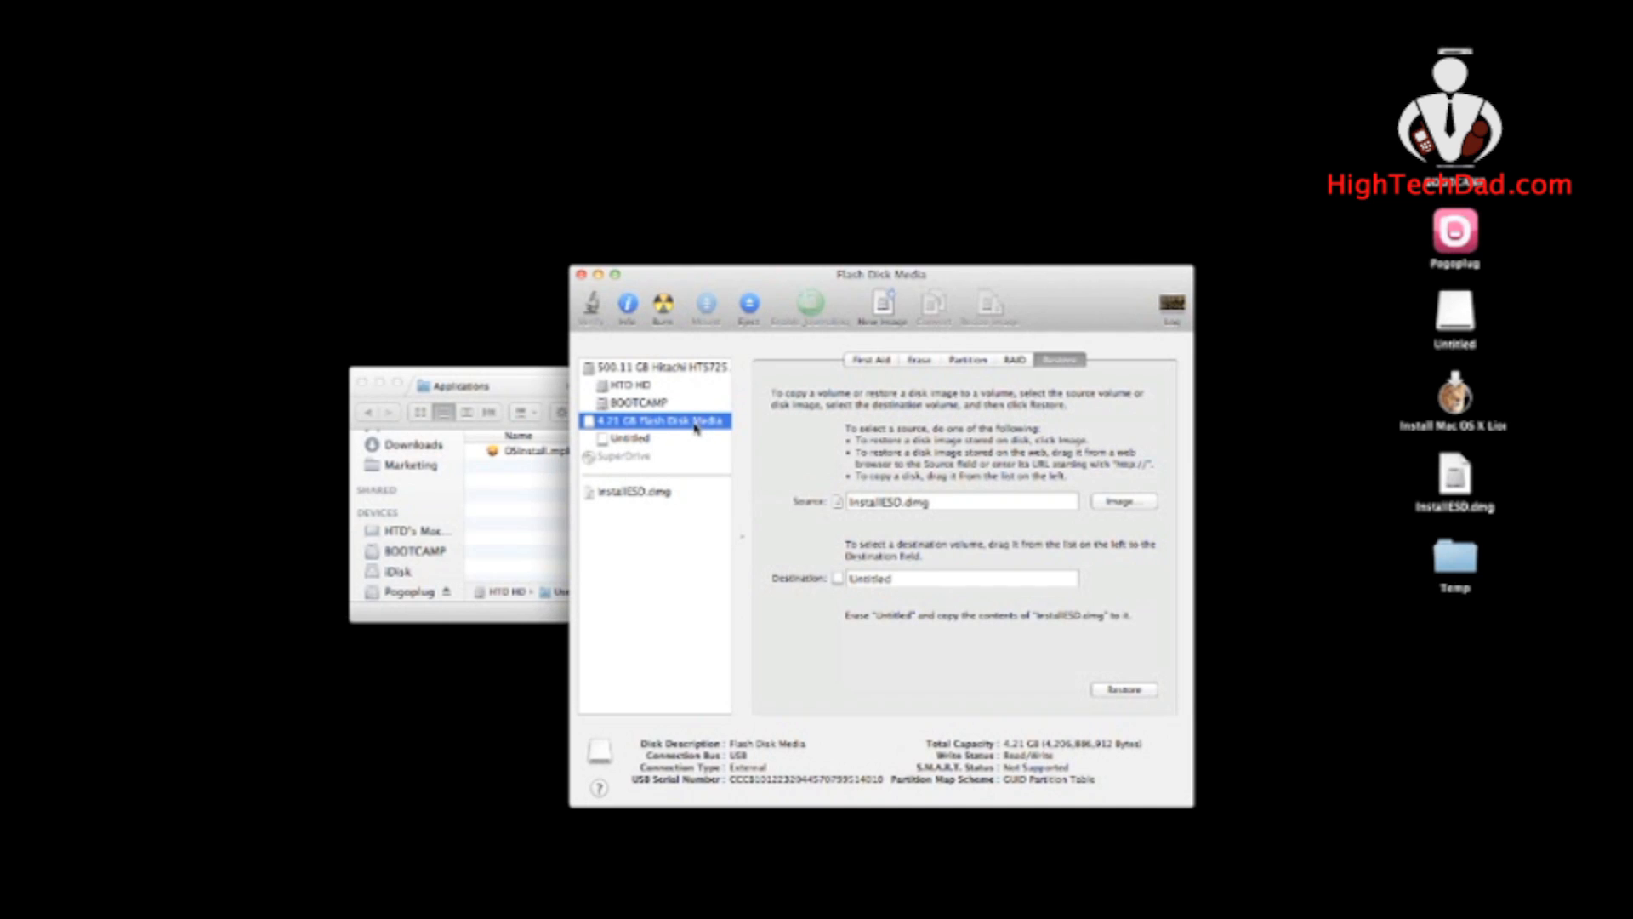
pyautogui.moveTo(654, 420)
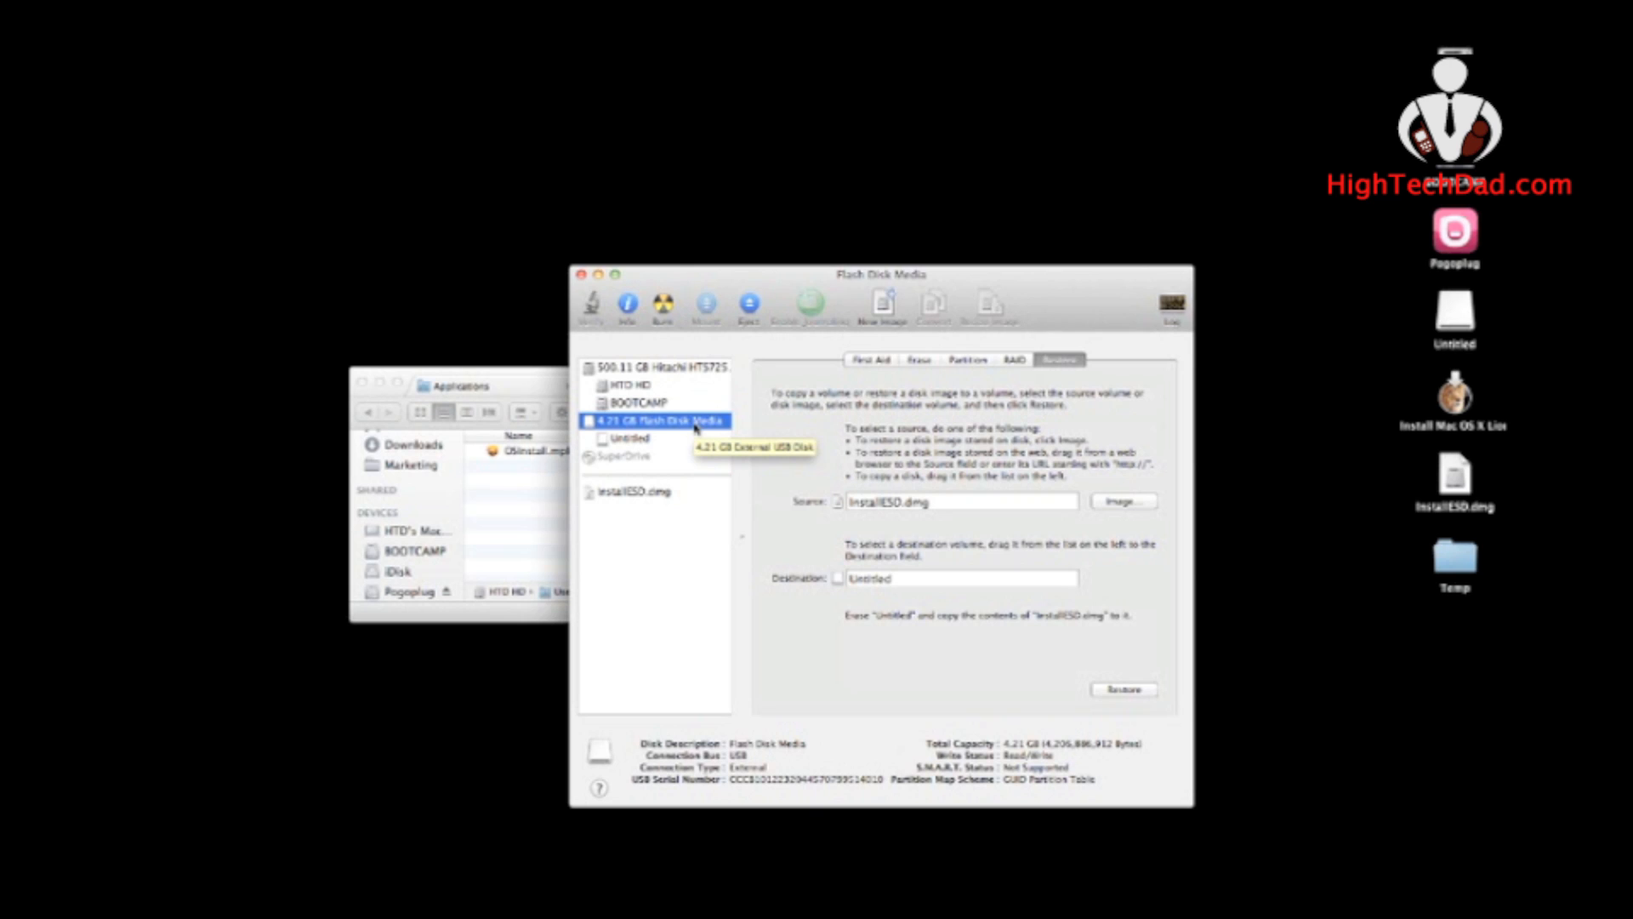
pyautogui.moveTo(692, 427)
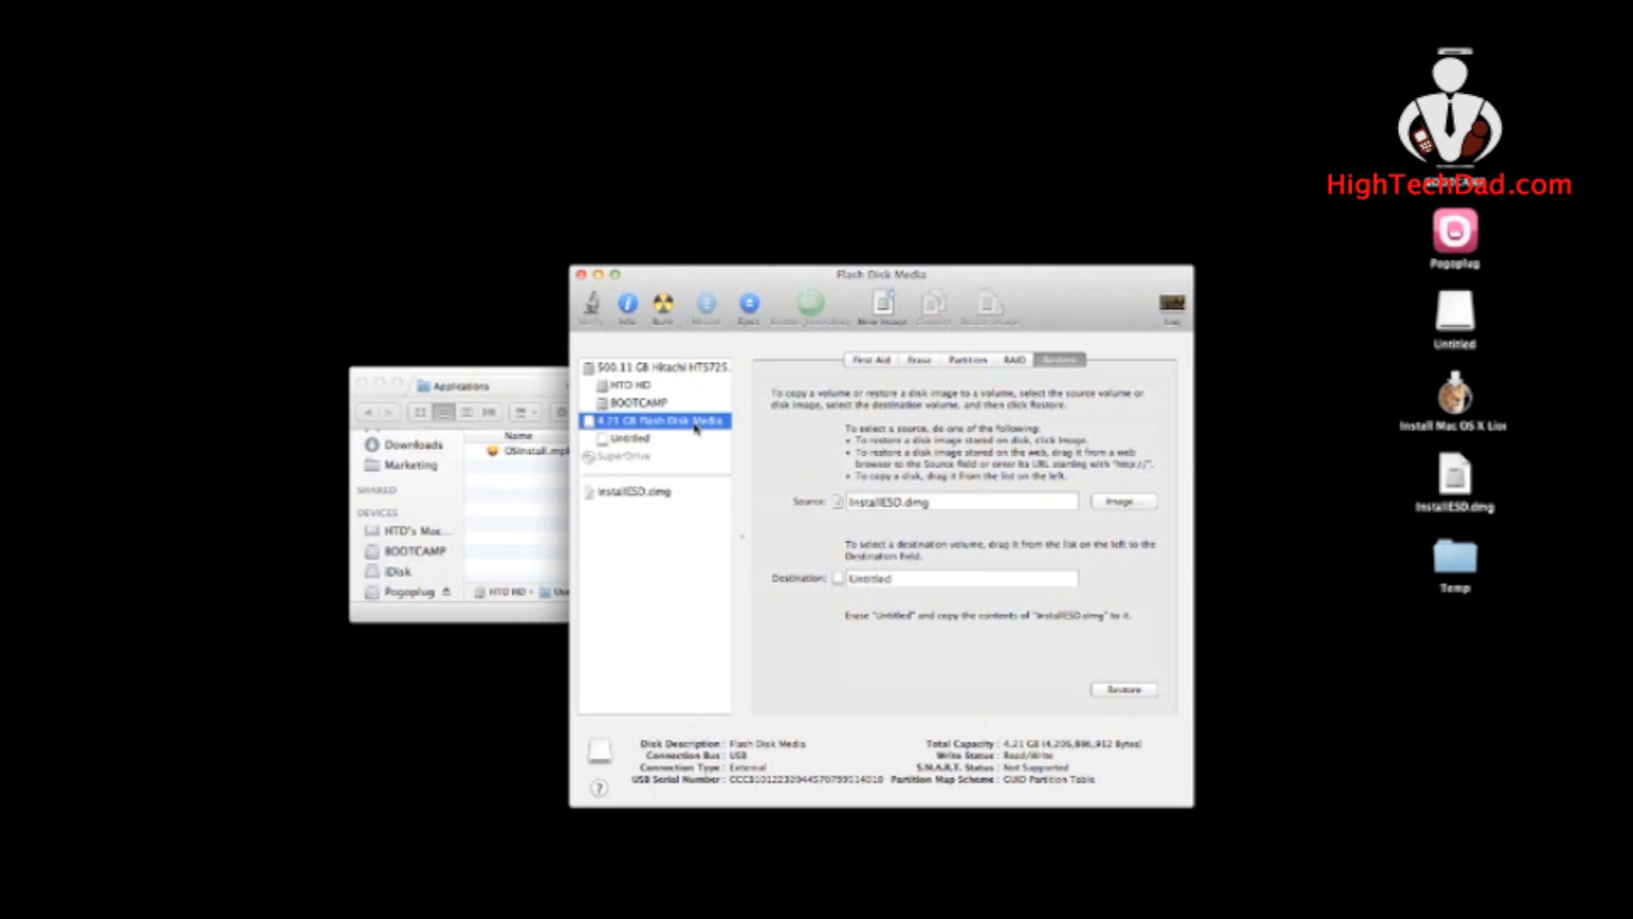
# Erase the 4.21 GB flash drive as Mac OS Extended (Journaled) named Untitled, confirming the erase
pyautogui.click(918, 359)
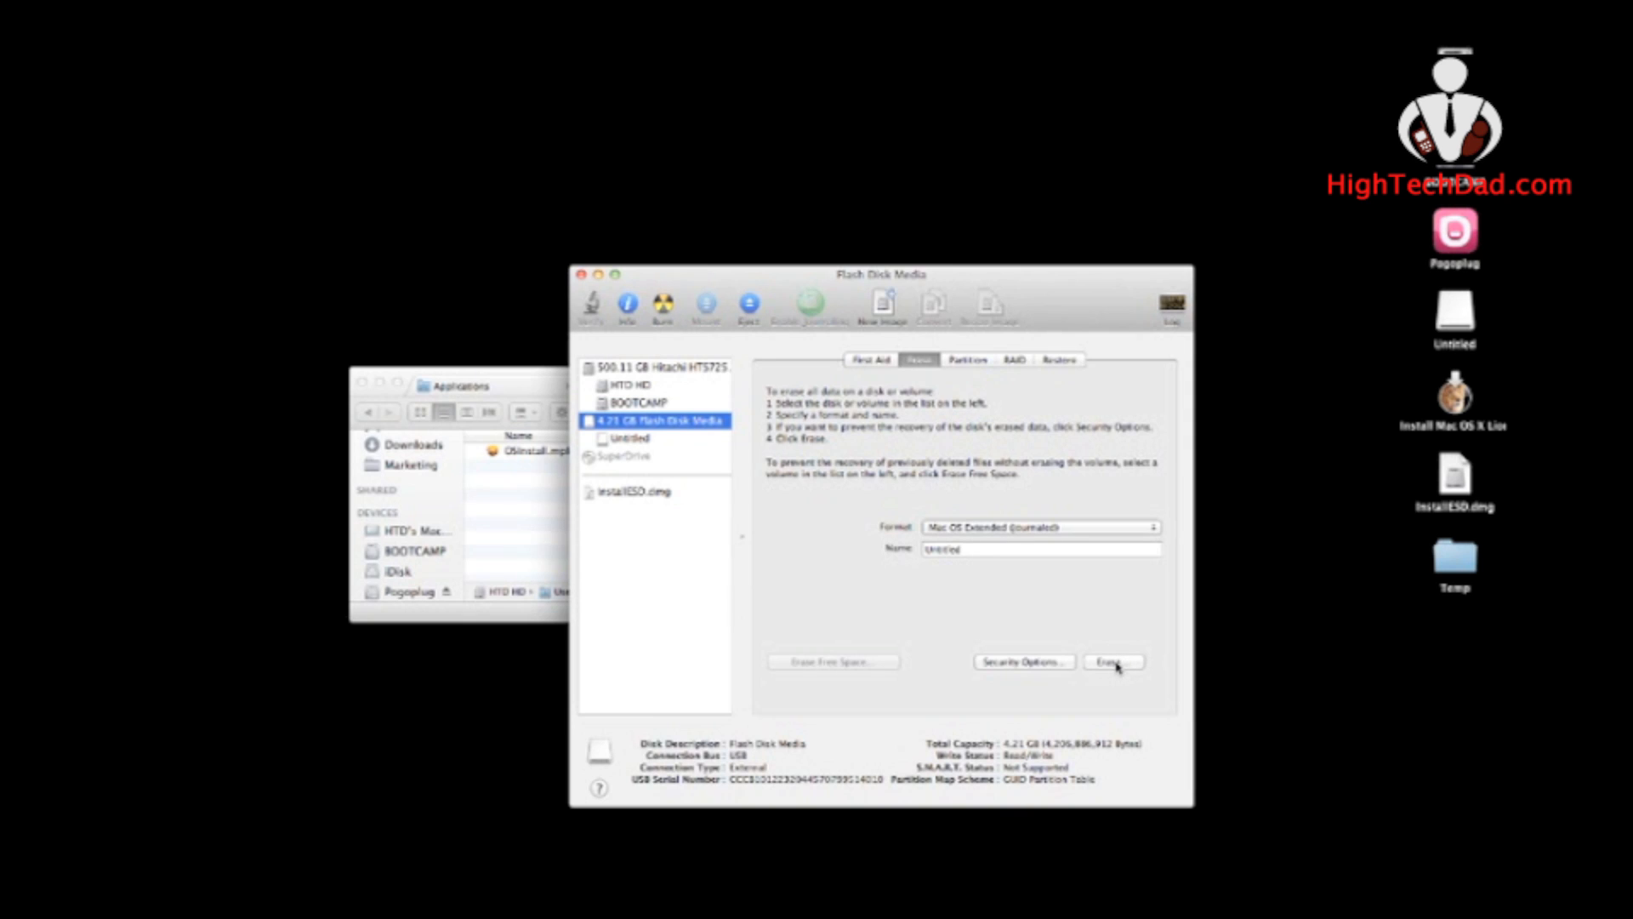
pyautogui.click(1112, 662)
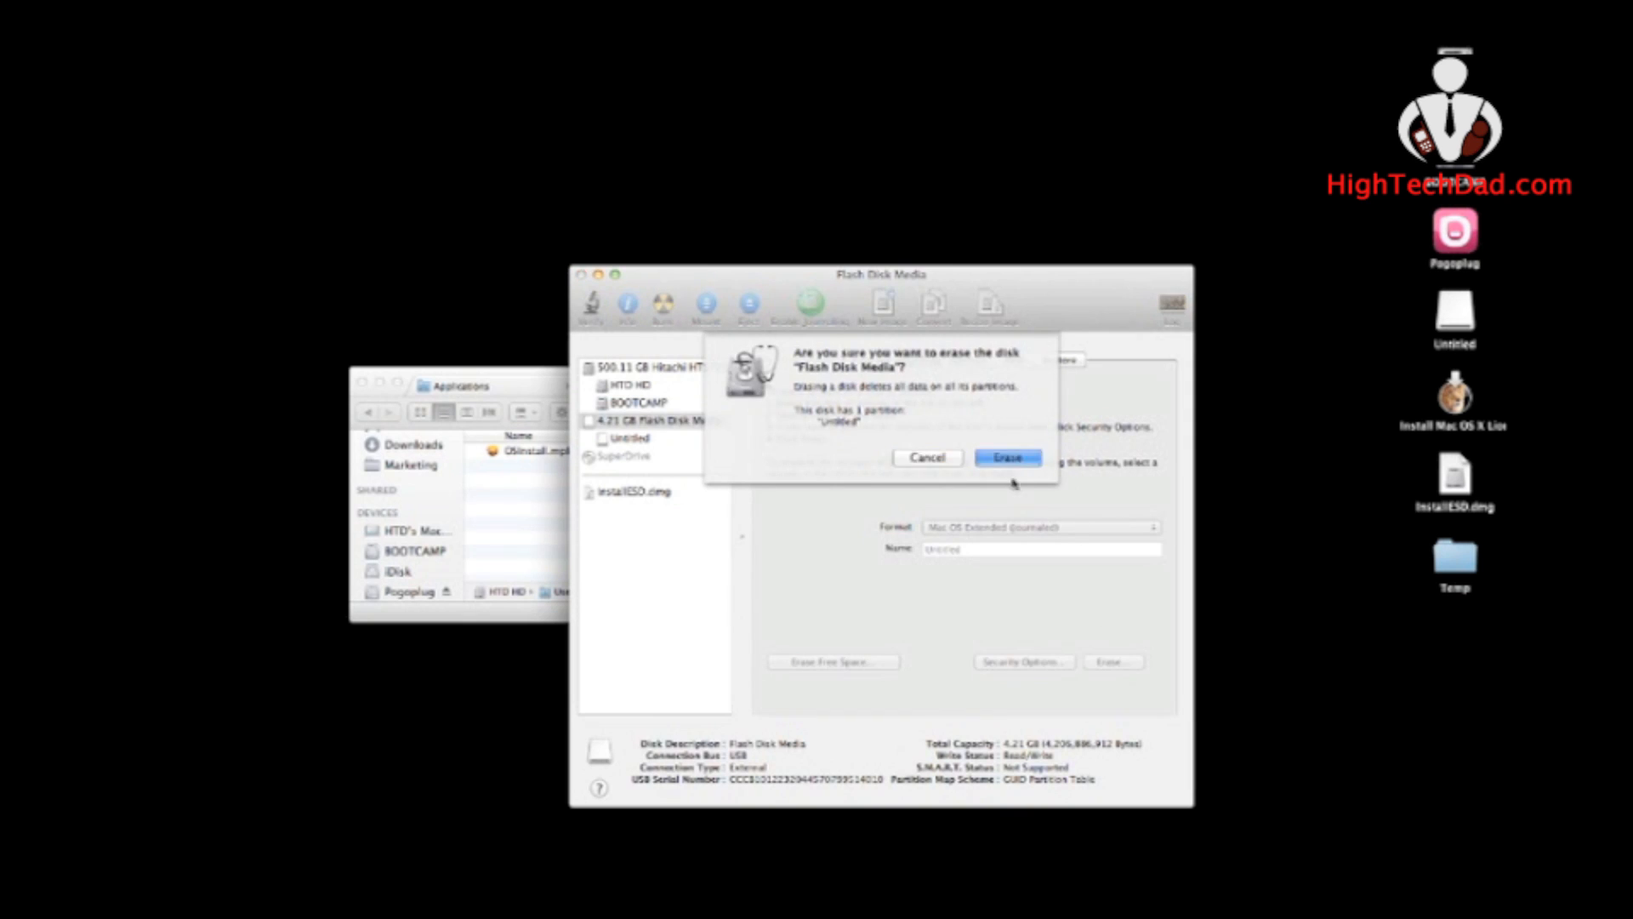
pyautogui.click(1005, 457)
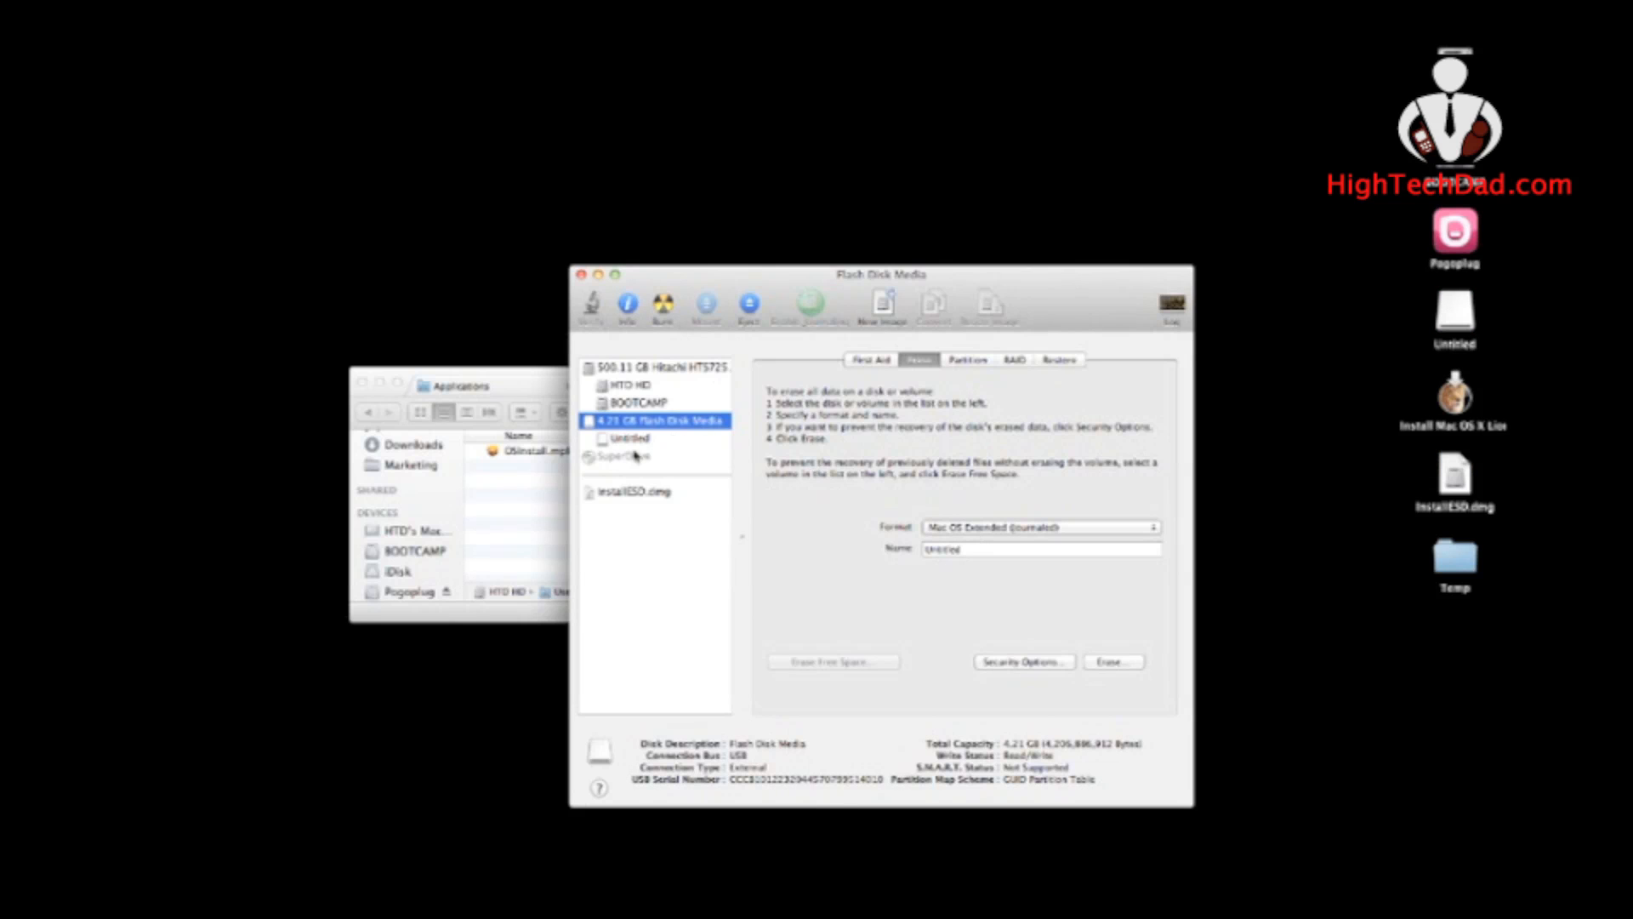
# Set up a restore with InstallESD.dmg as source and the Untitled flash volume as destination
pyautogui.click(630, 437)
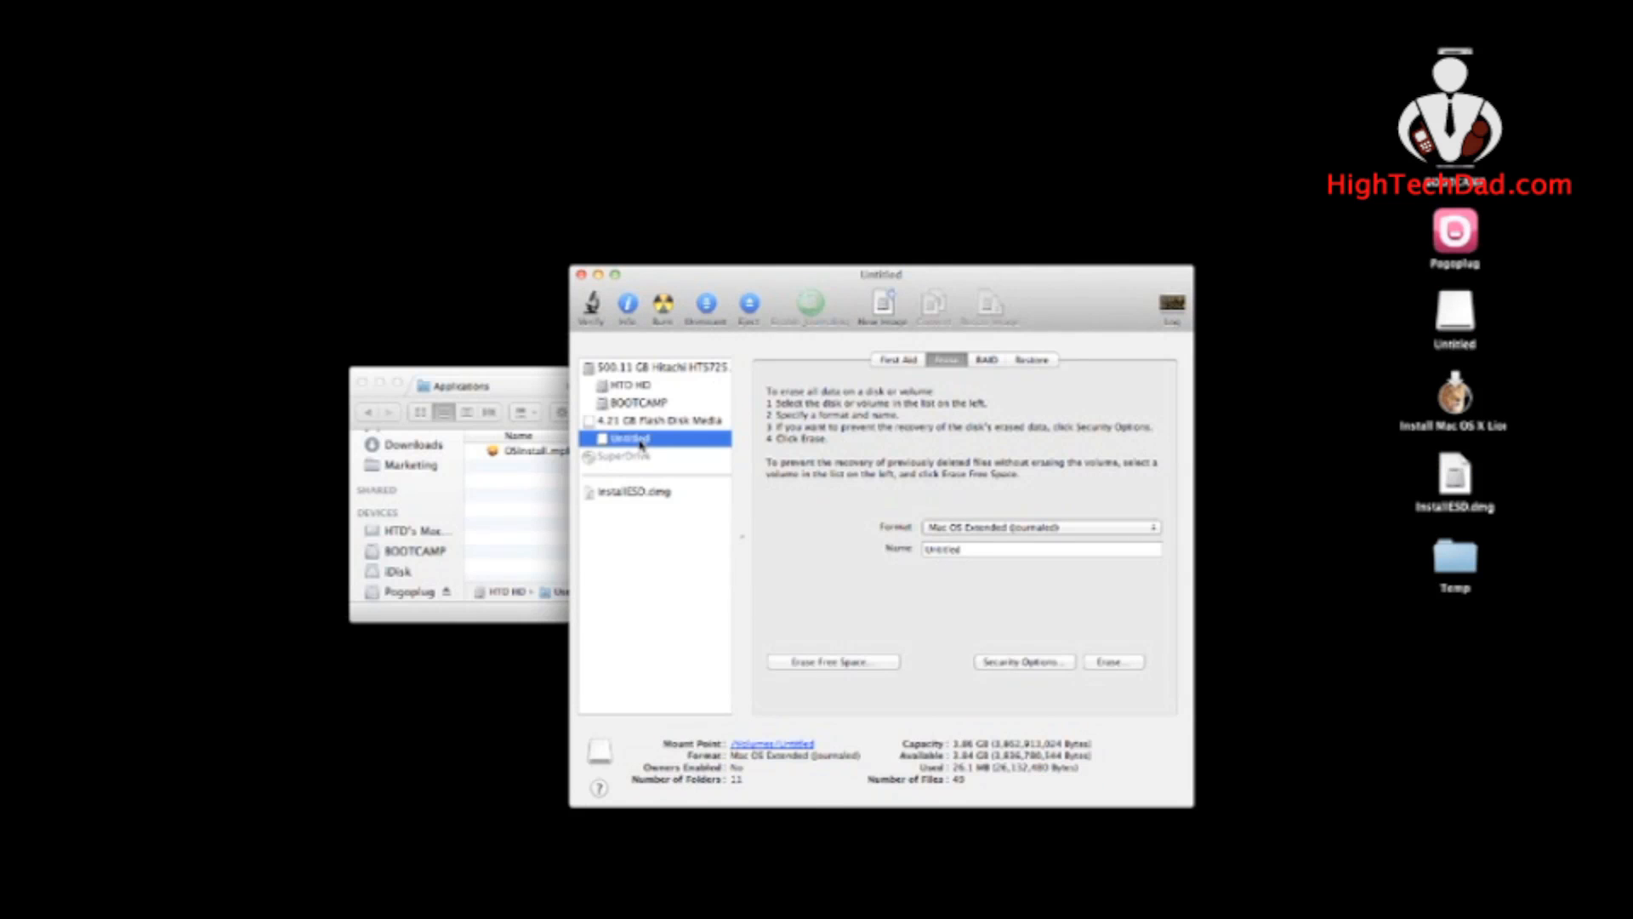
pyautogui.click(1031, 359)
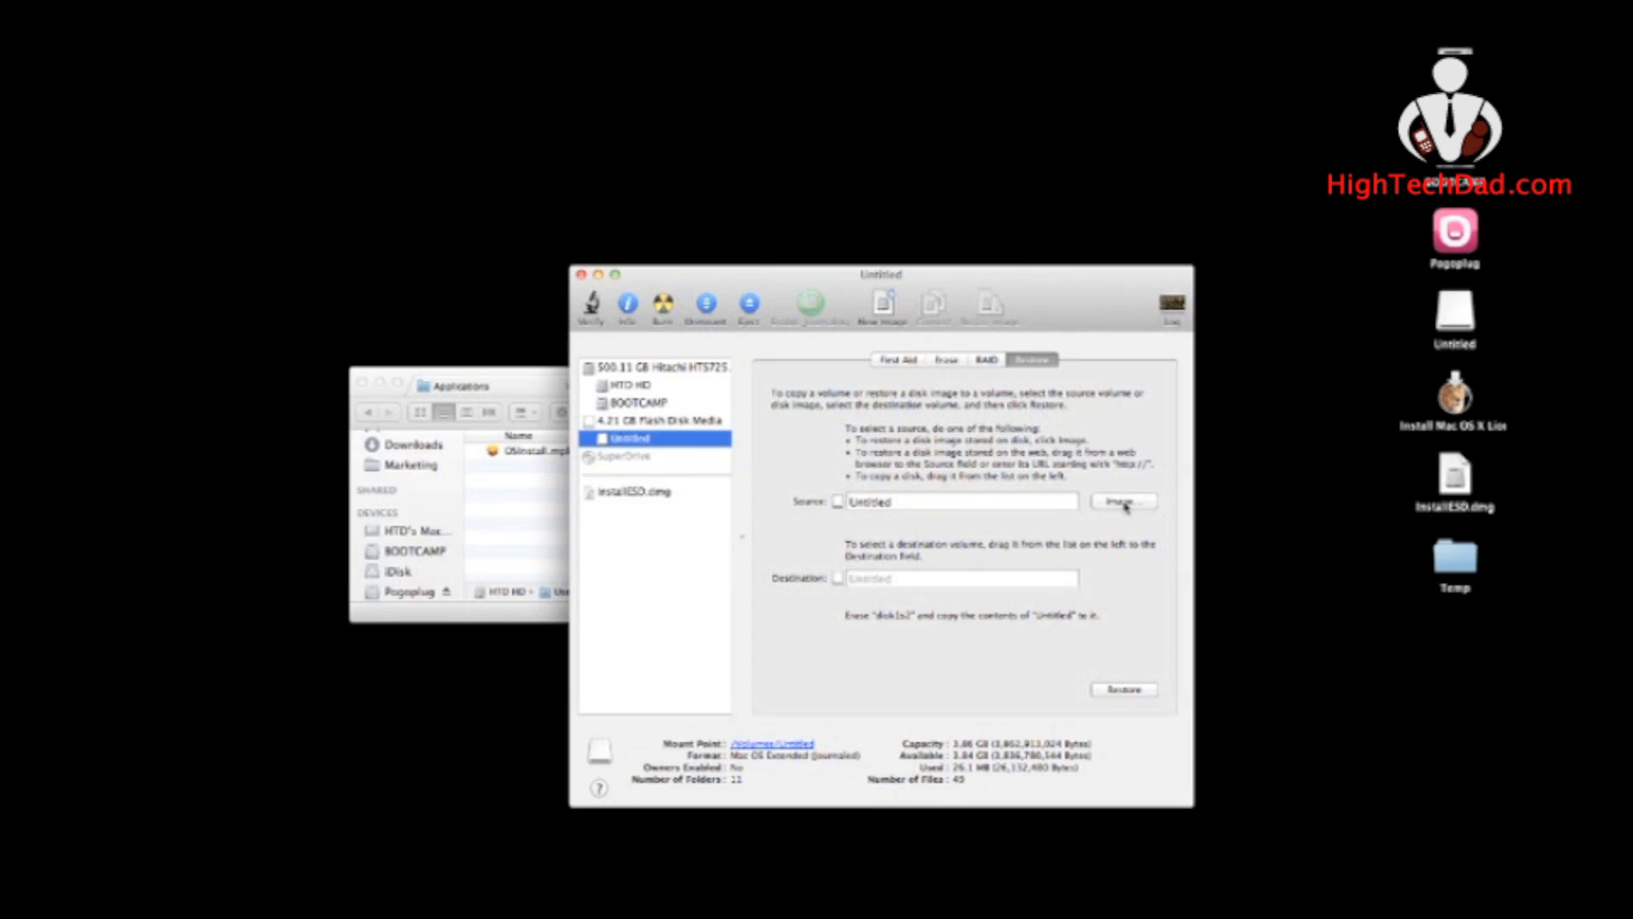
pyautogui.click(1123, 500)
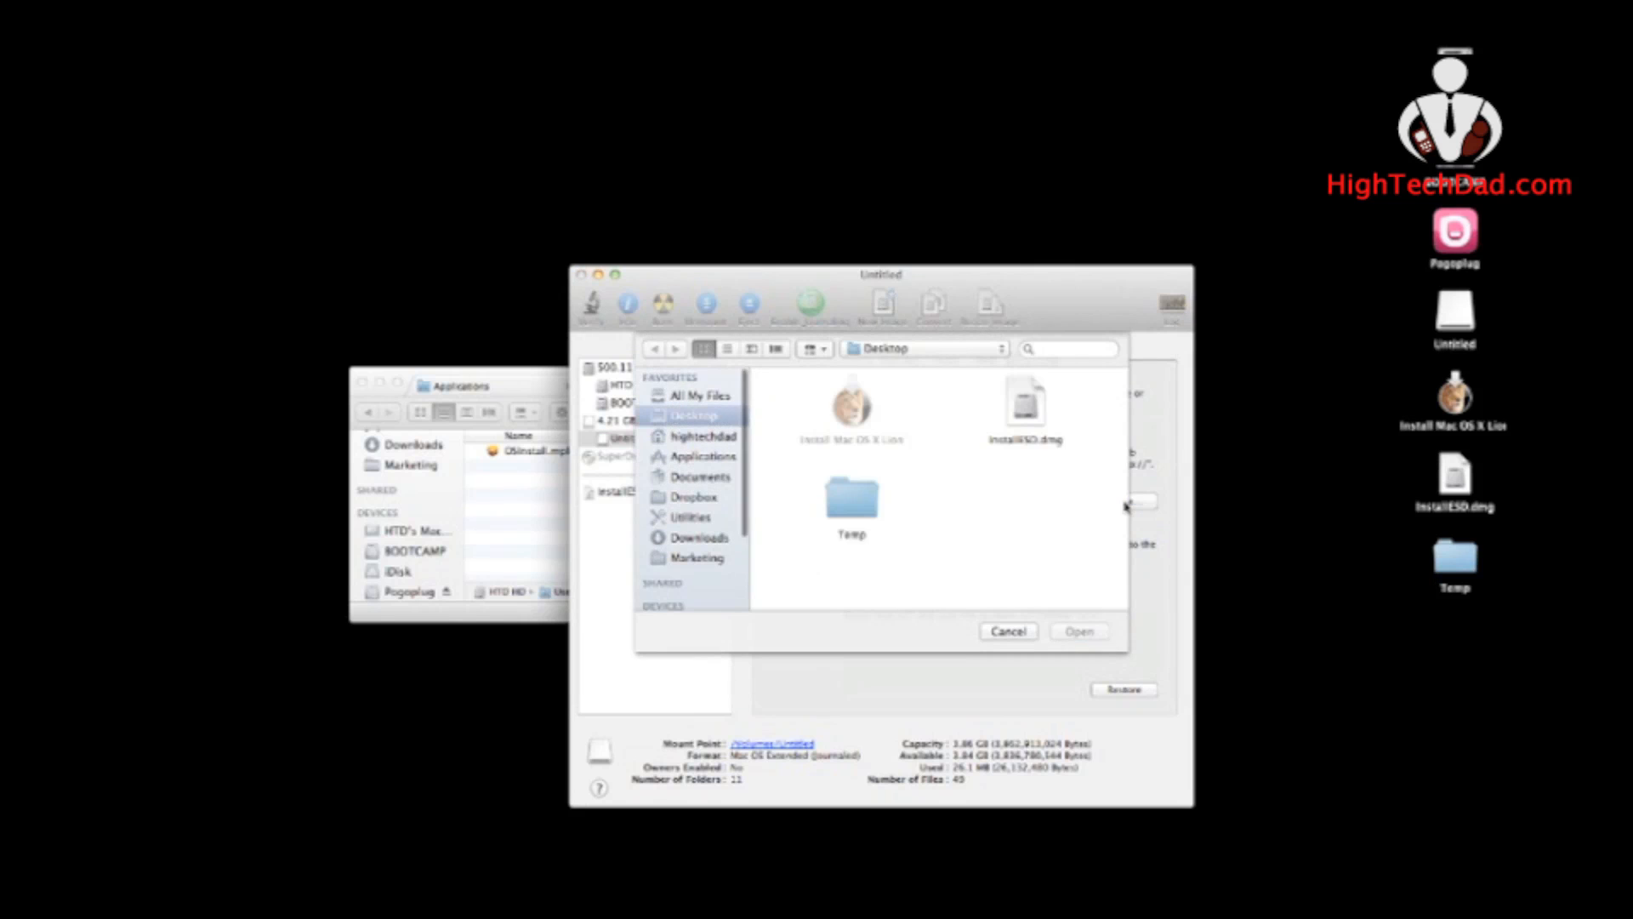
pyautogui.click(1026, 406)
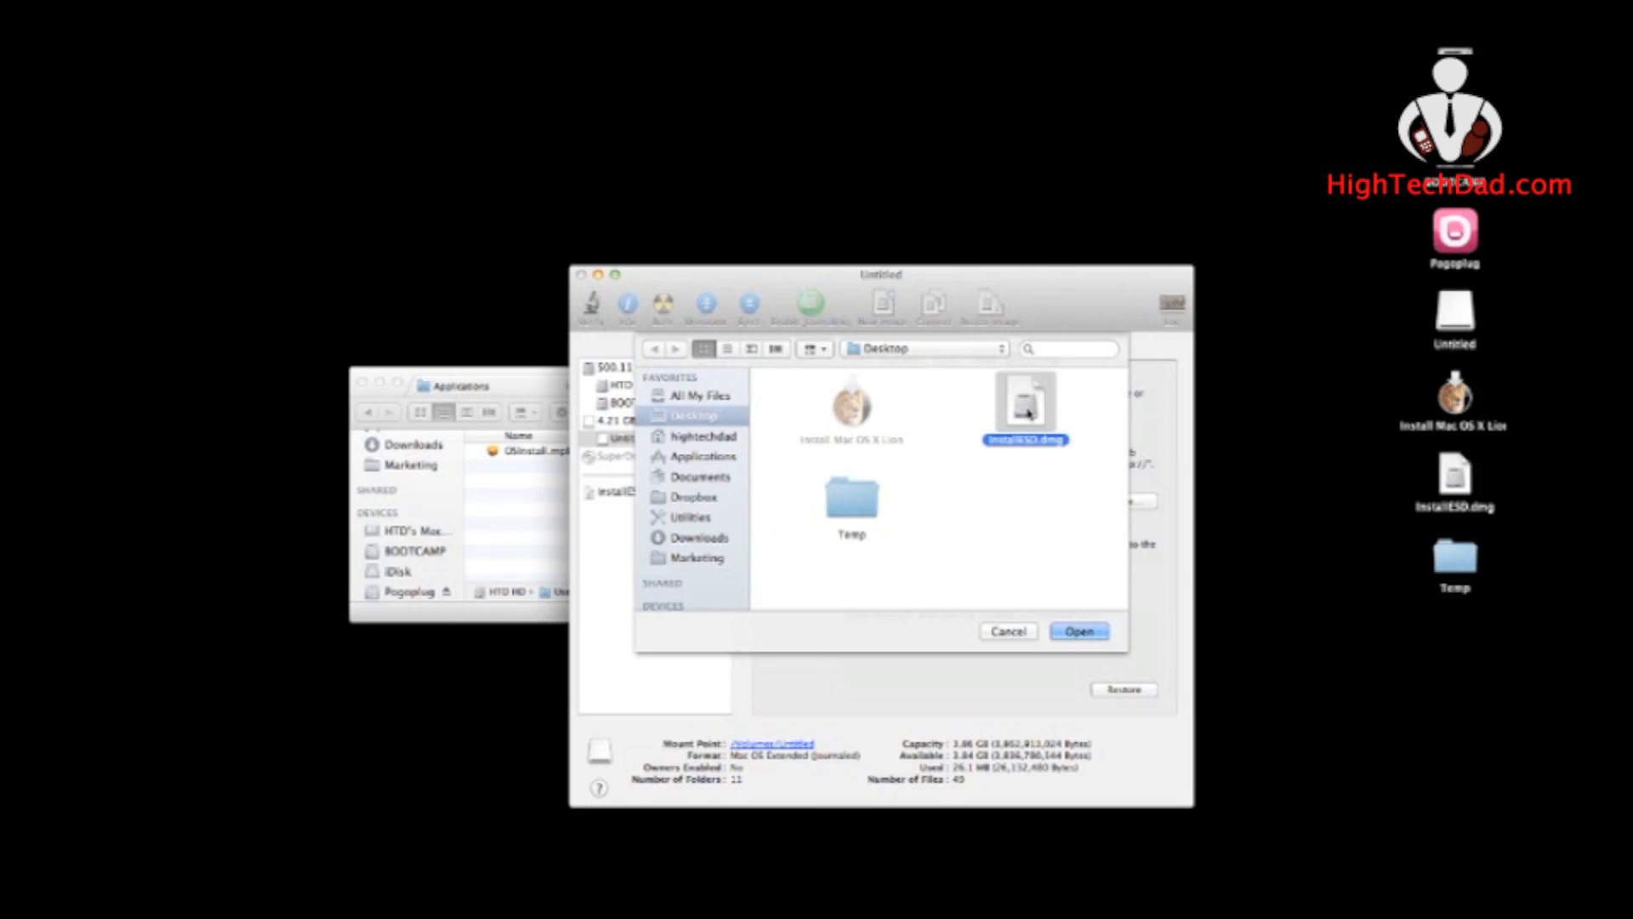
pyautogui.click(1078, 629)
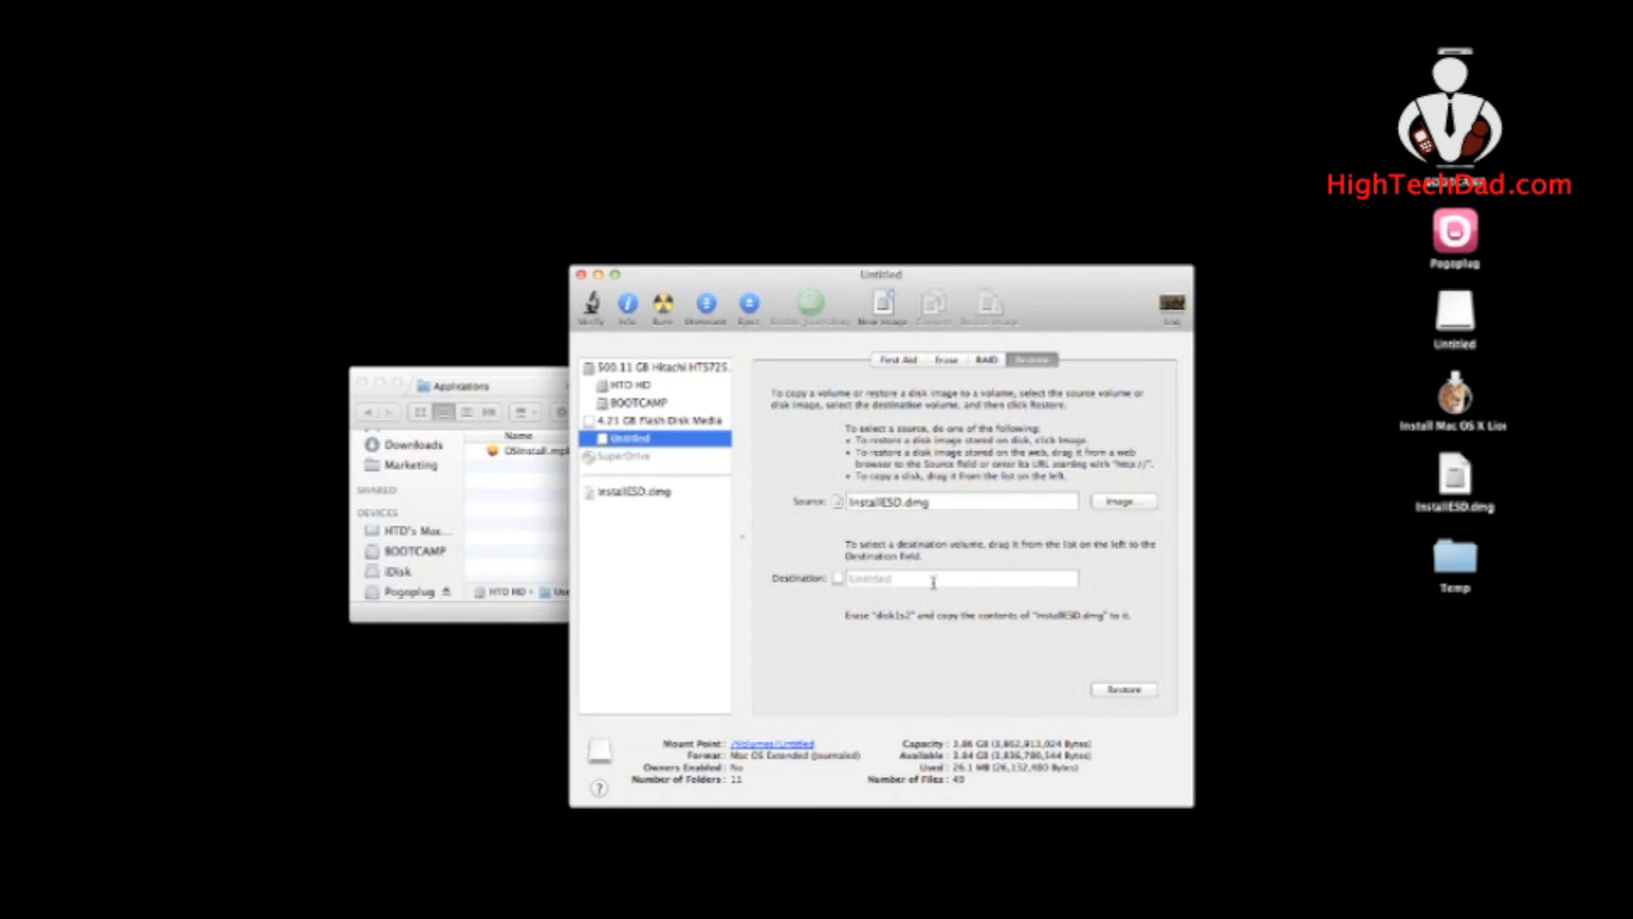
pyautogui.click(1455, 313)
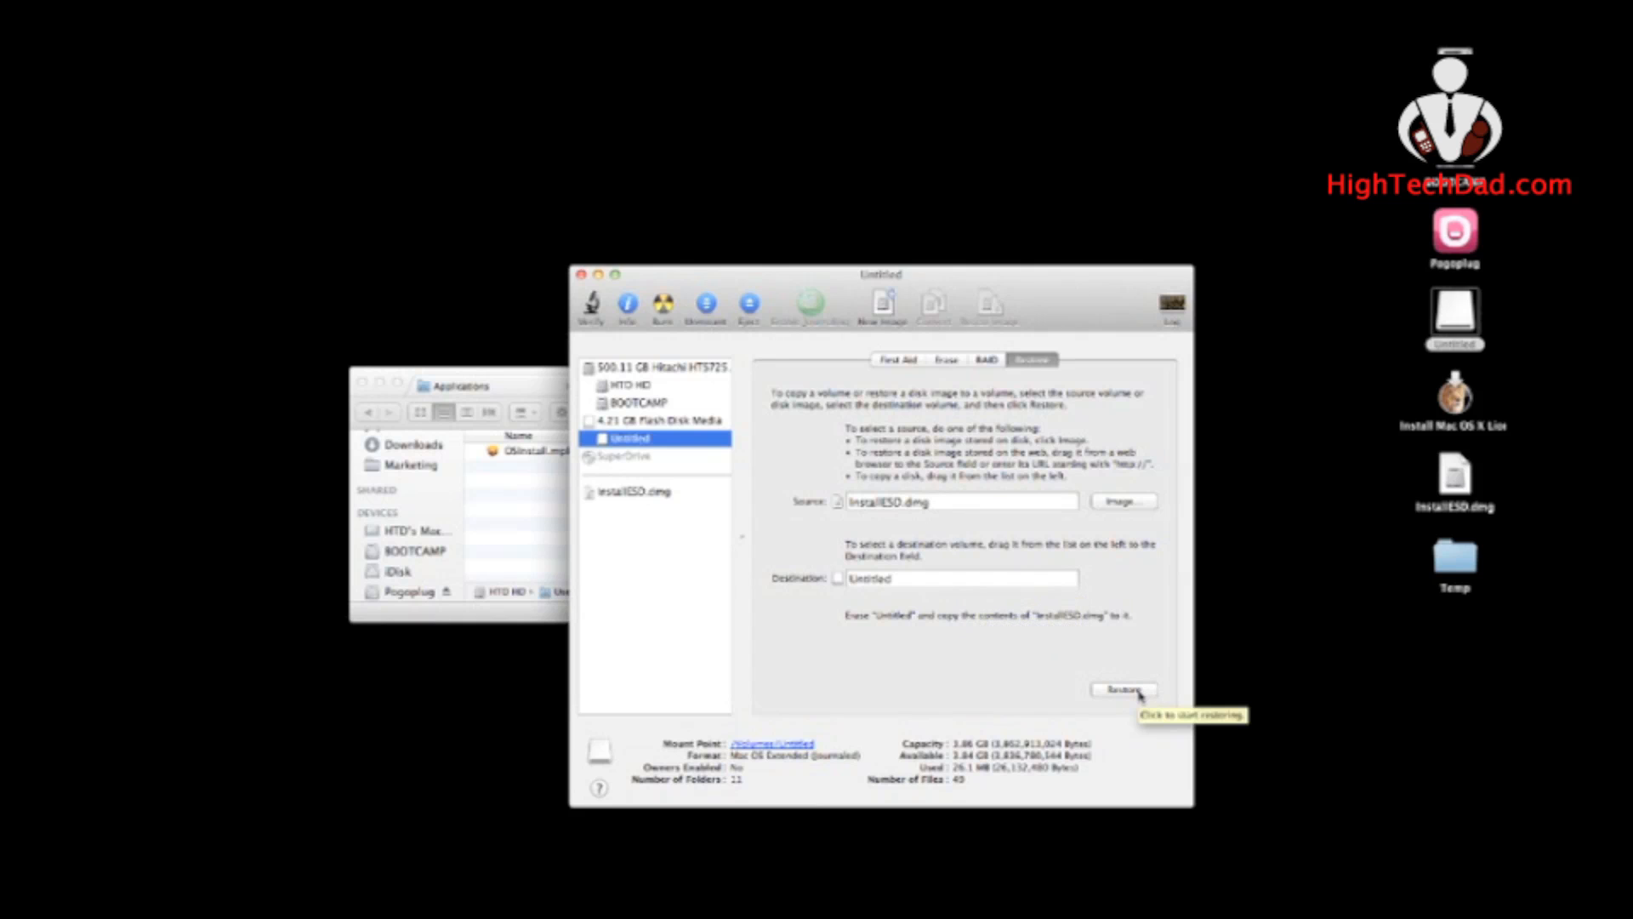
# Run the restore, confirm erasing Untitled, authenticate, and dismiss the not-enough-space failure alert
pyautogui.click(1123, 688)
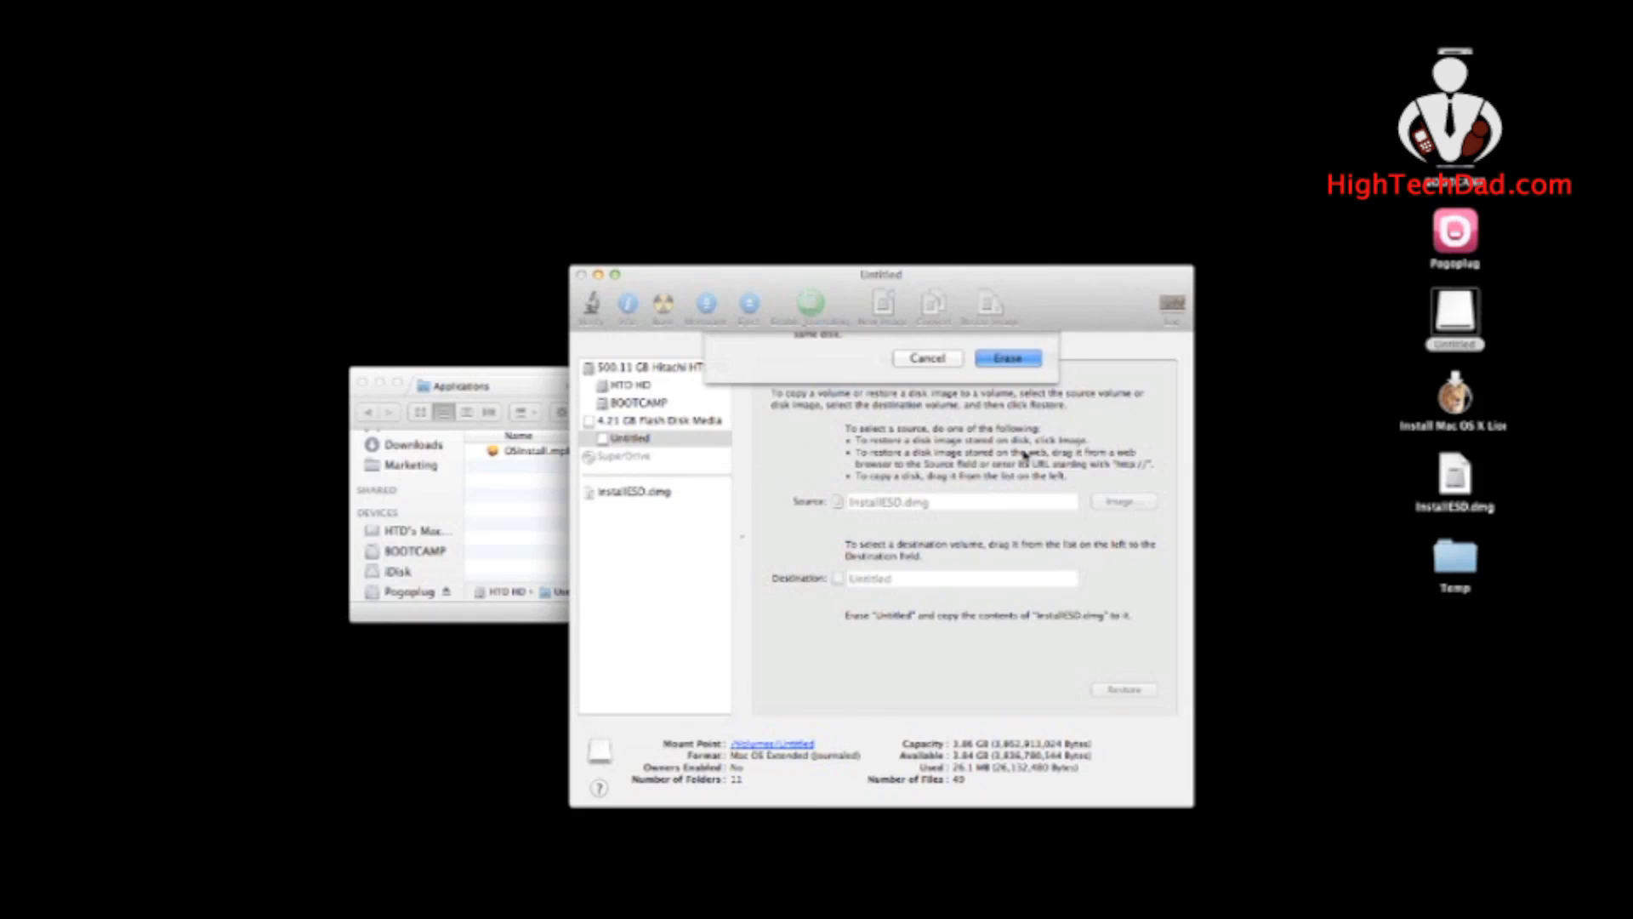
pyautogui.click(1005, 359)
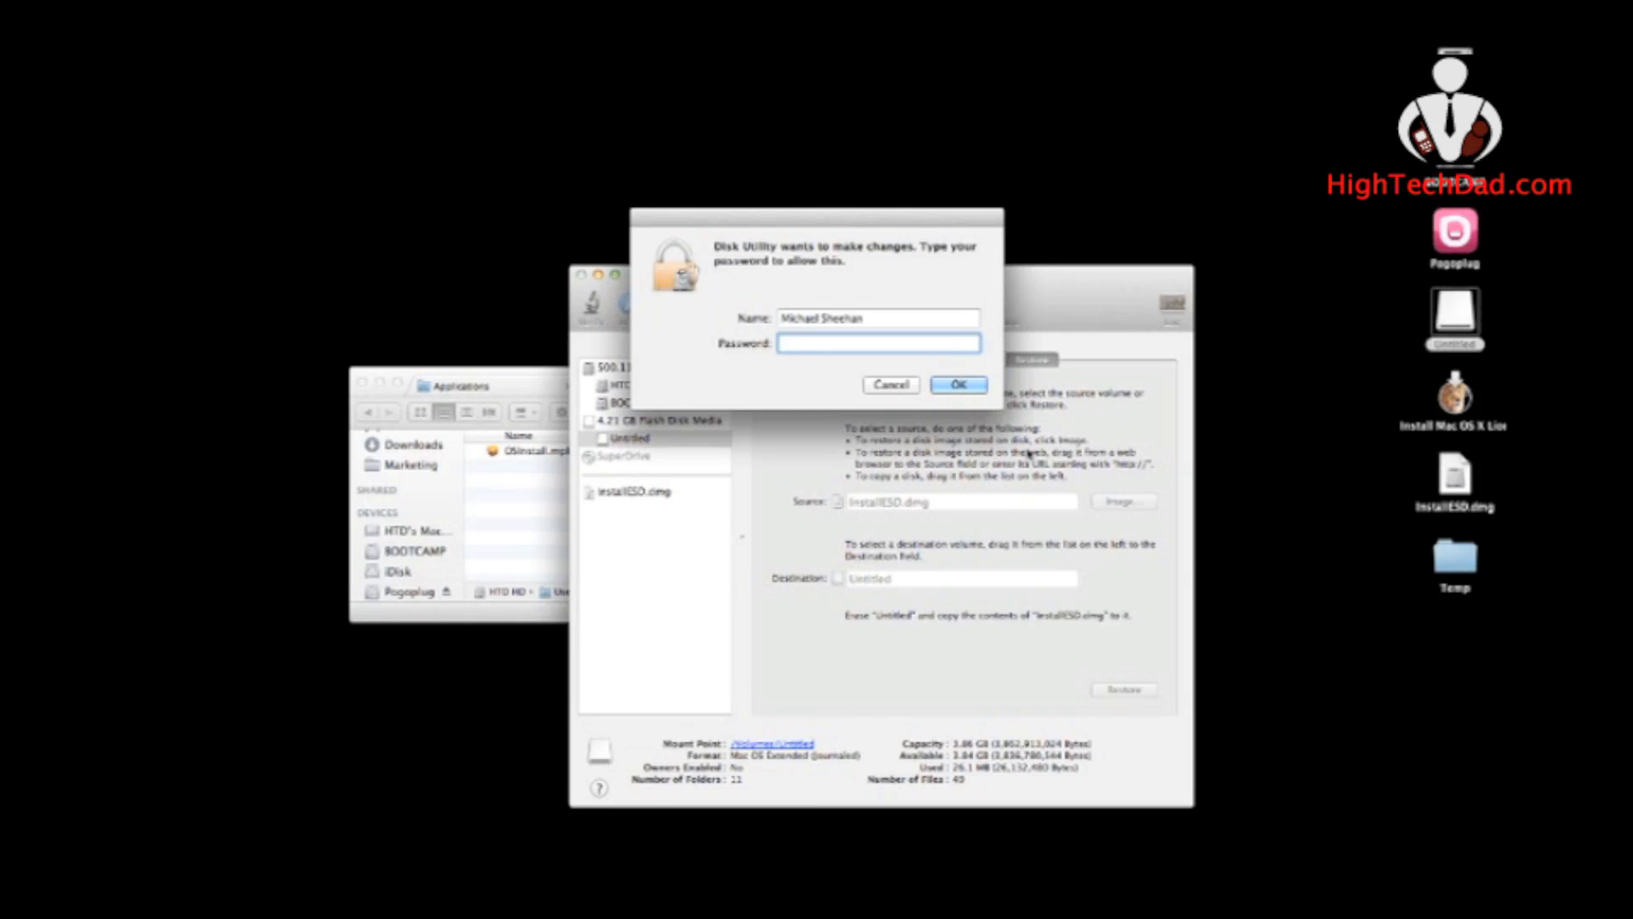
pyautogui.click(956, 384)
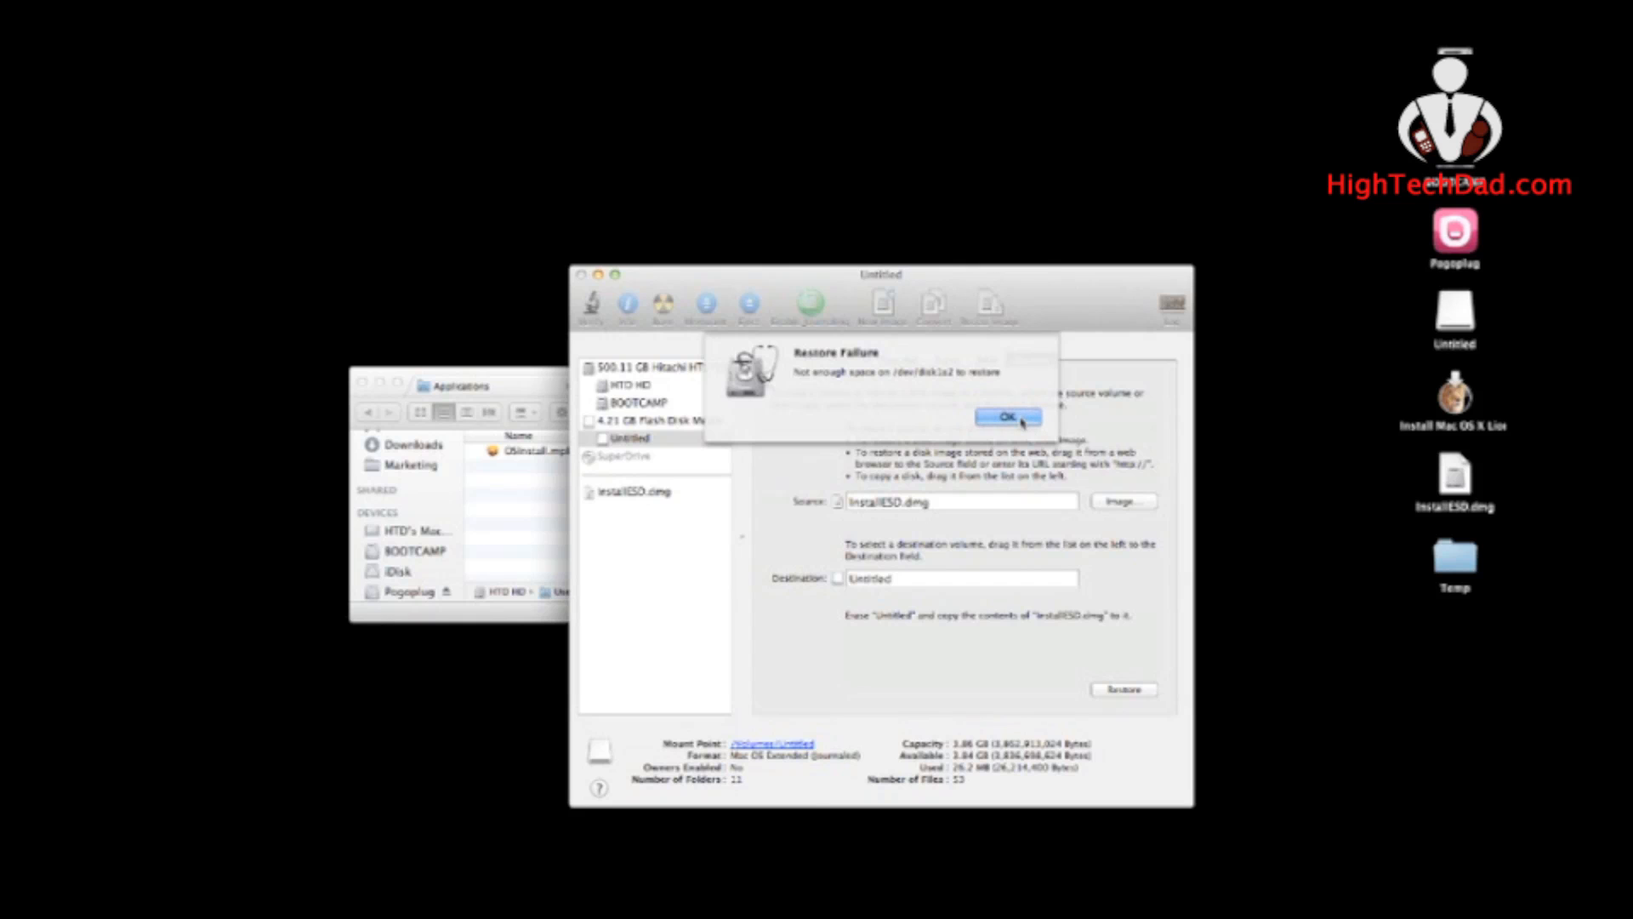
pyautogui.click(1005, 415)
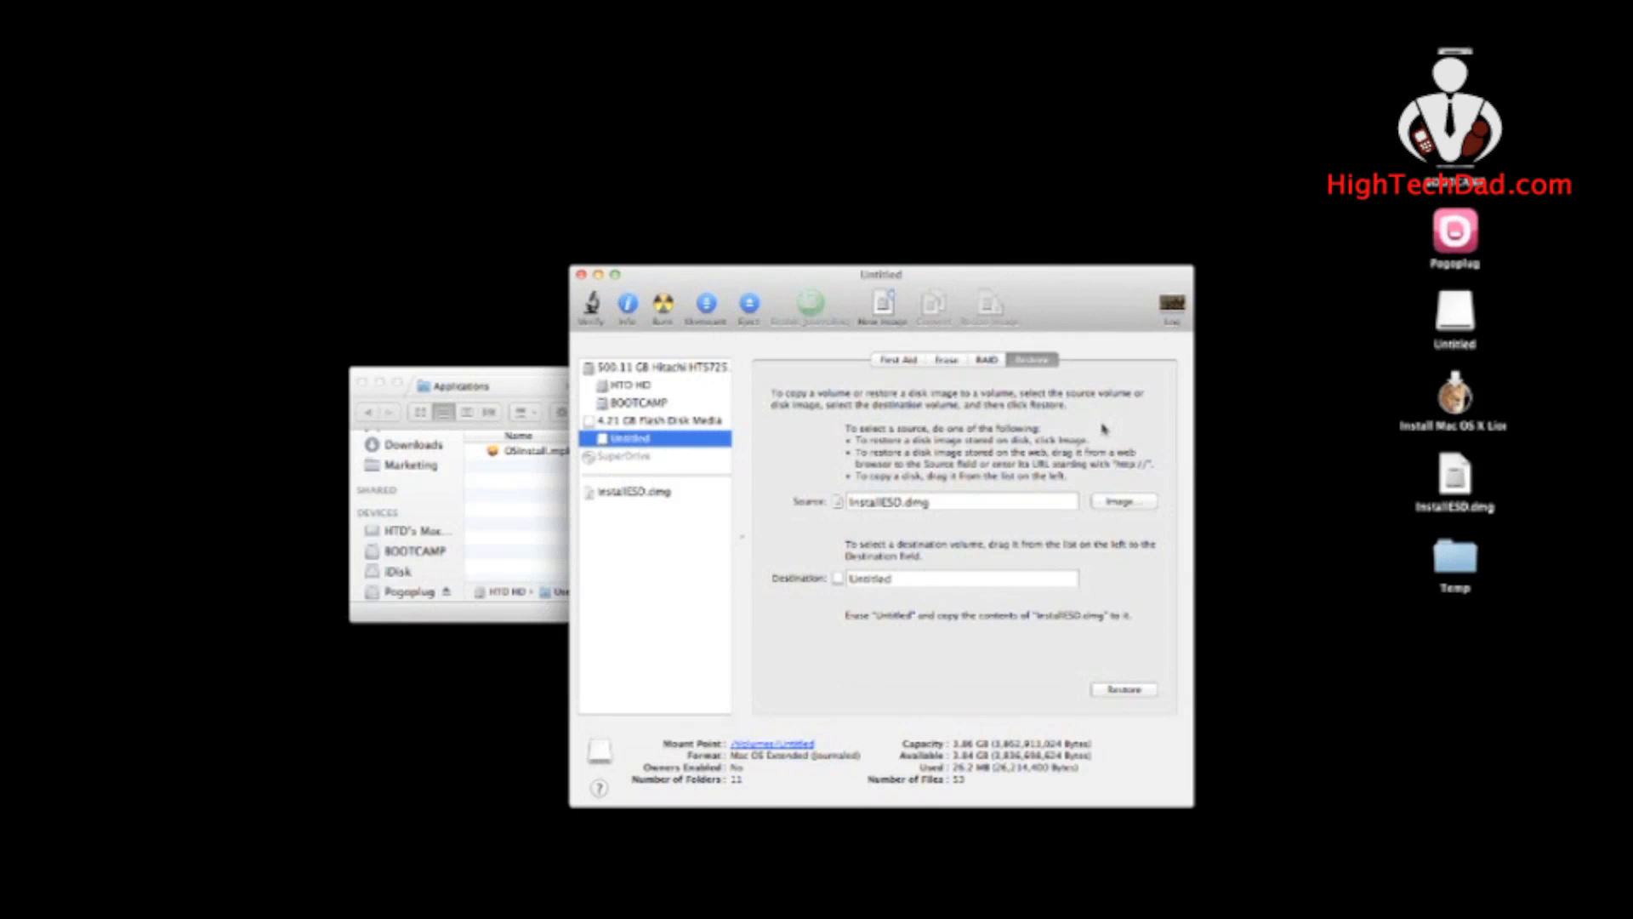